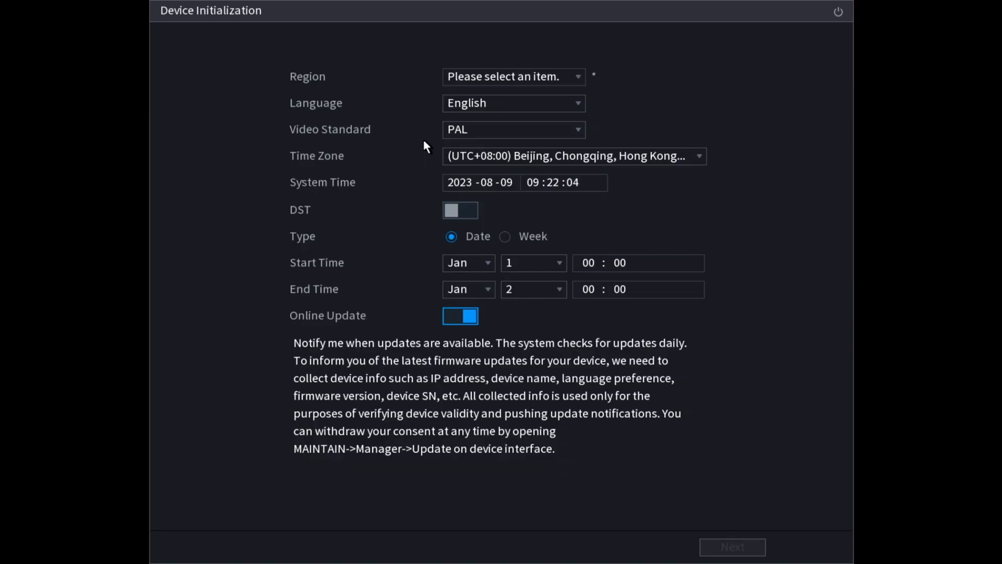
Choose United States as the region, giving NTSC video standard and Pacific time zone.
left_click(511, 76)
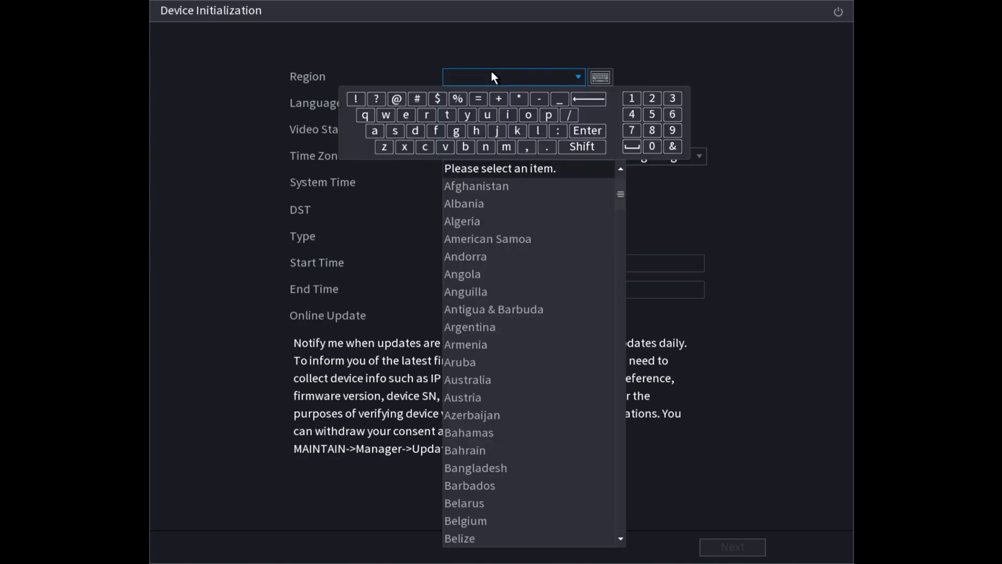
left_click(486, 115)
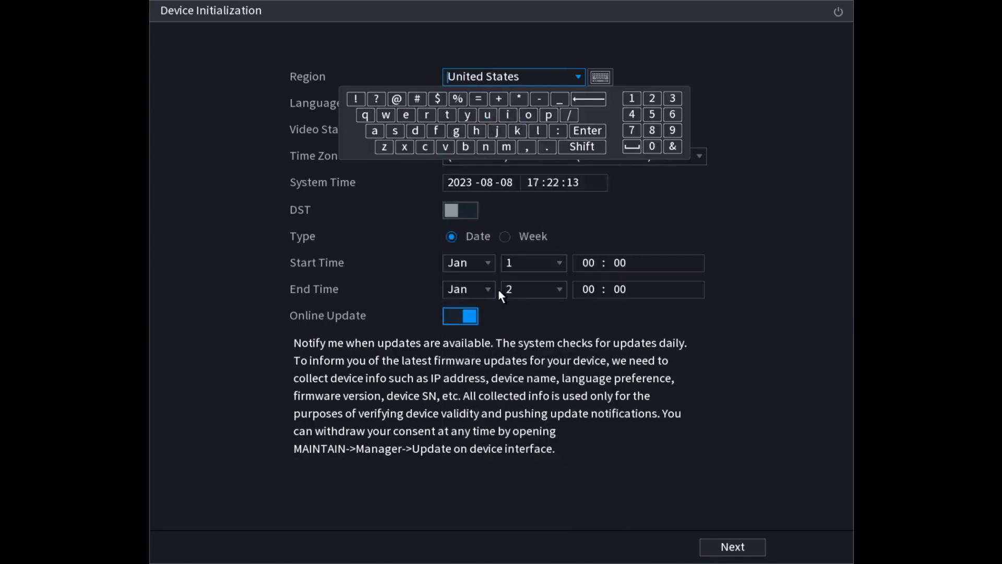
left_click(695, 92)
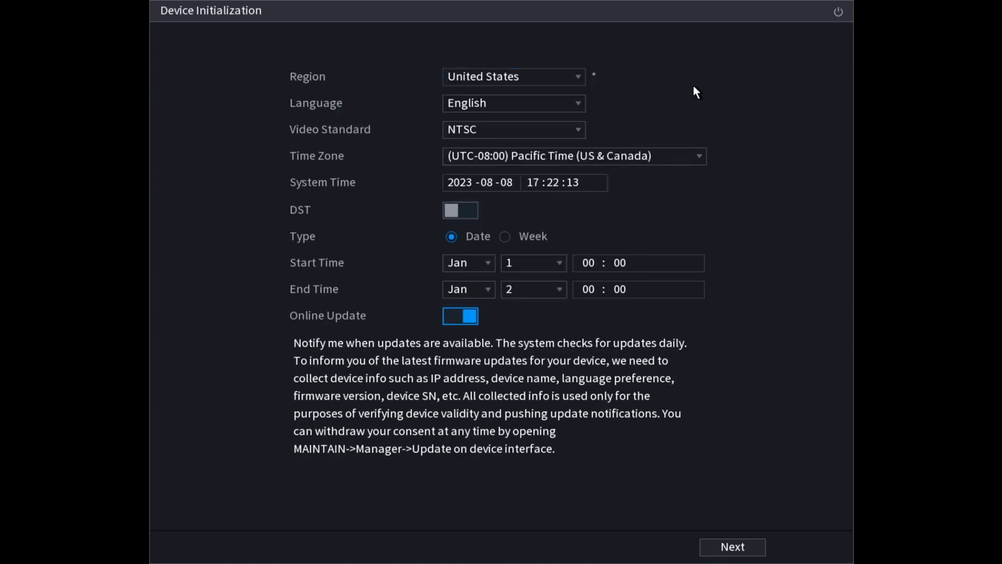
mouse_move(544, 119)
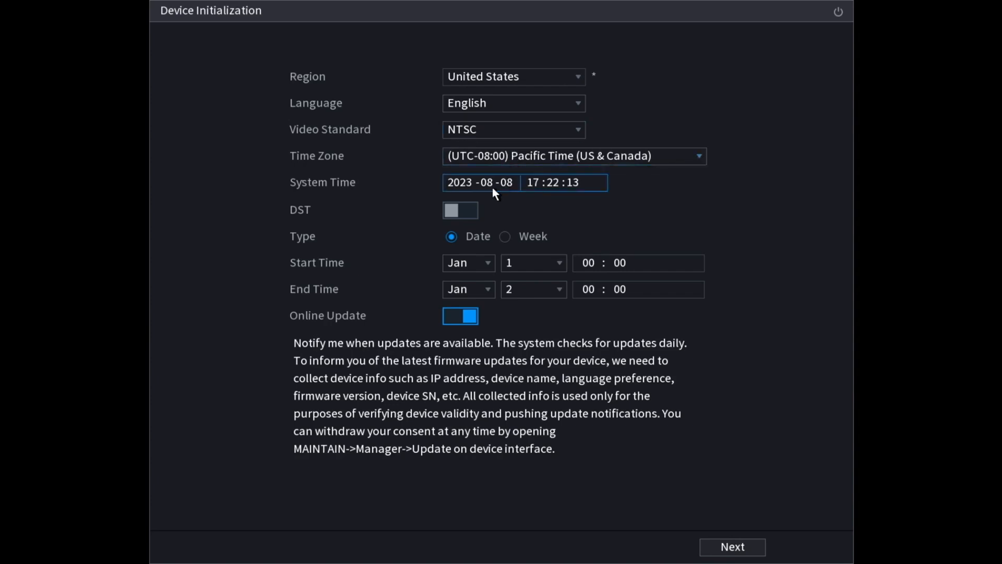
Change the system time hour from 17 to 15 so the clock reads 15:22:13.
left_click(550, 182)
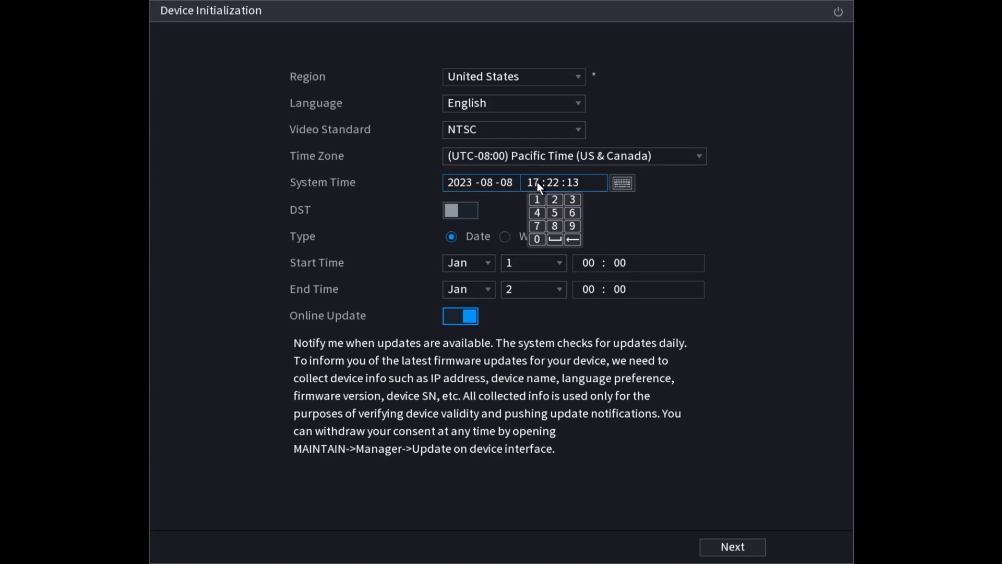
left_click(537, 198)
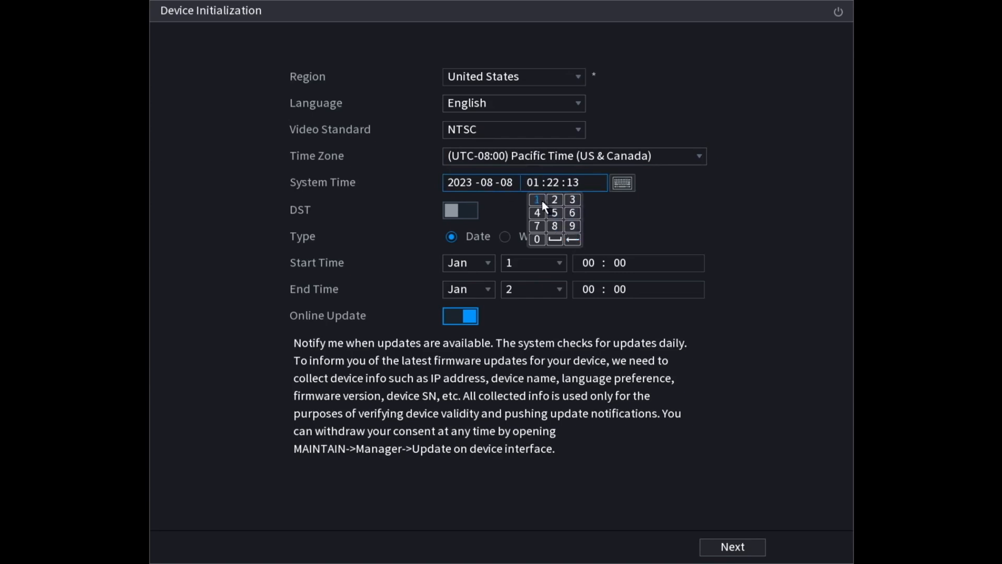
left_click(553, 211)
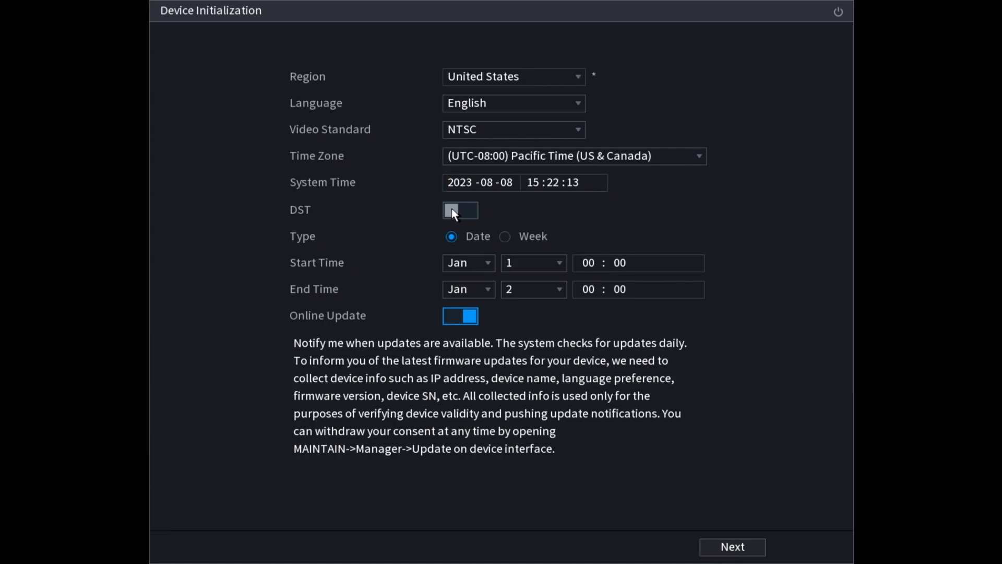
Enable weekly DST from March 2nd Sunday 02:00 to November 1st Sunday 02:00 and continue.
left_click(459, 210)
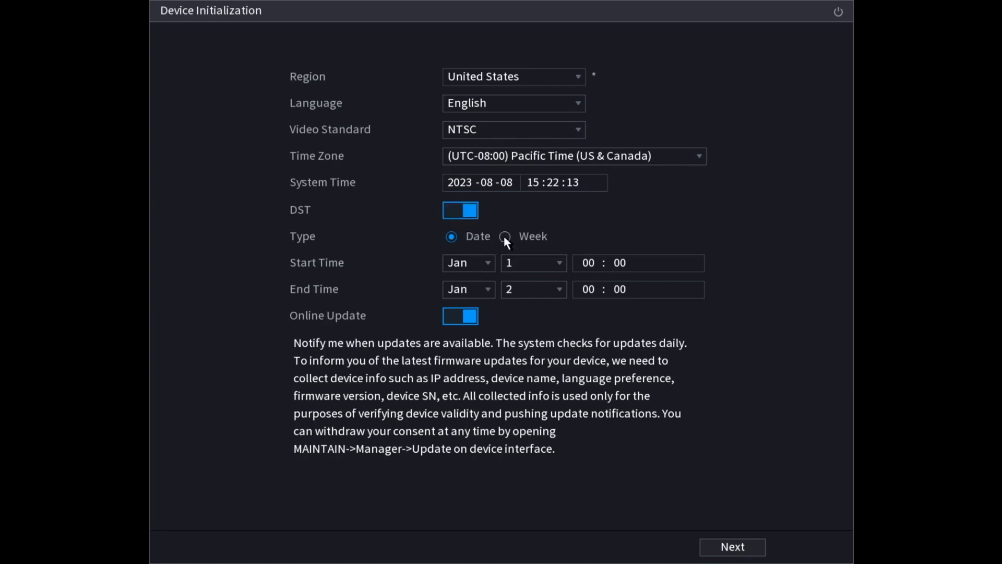
left_click(504, 236)
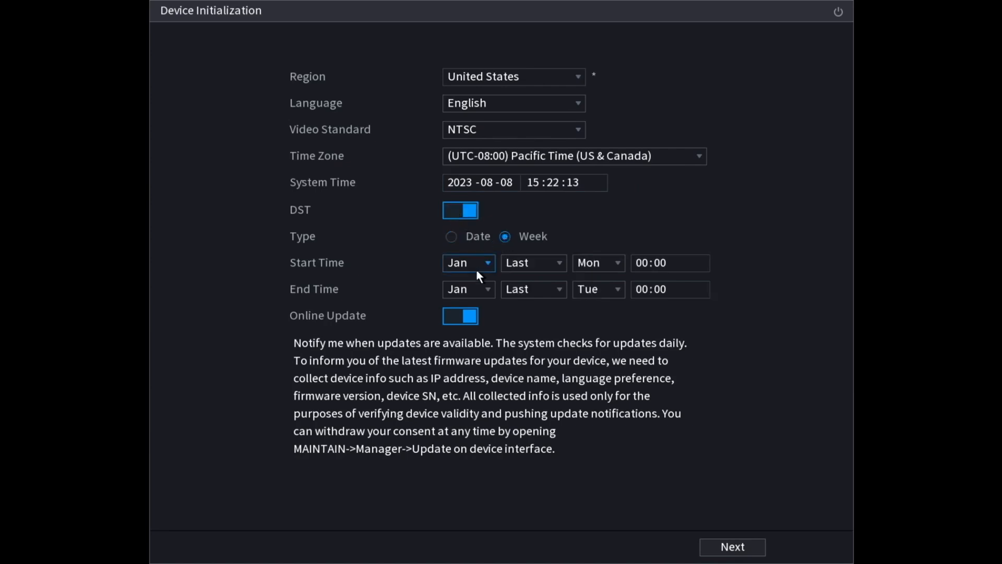
left_click(467, 263)
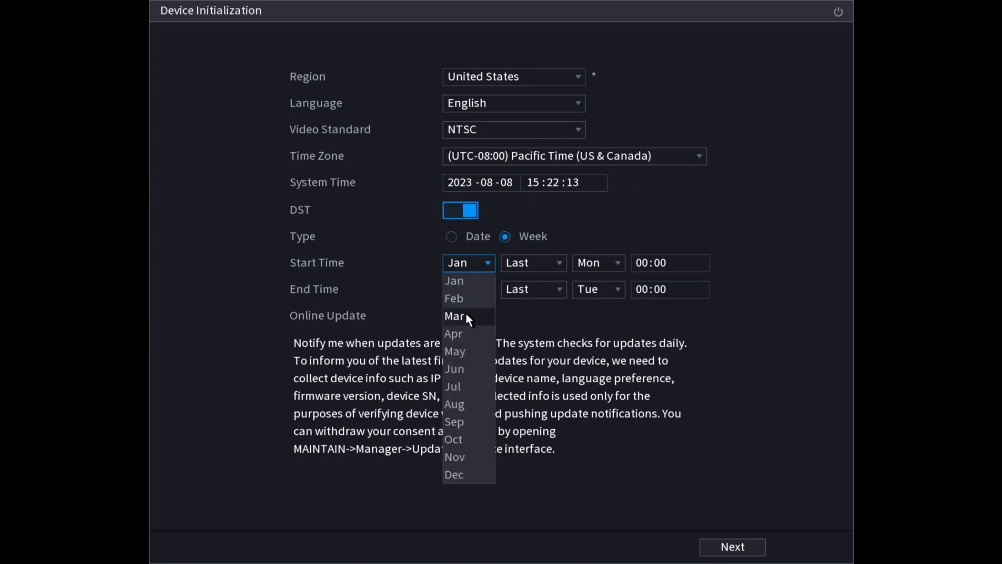
left_click(454, 315)
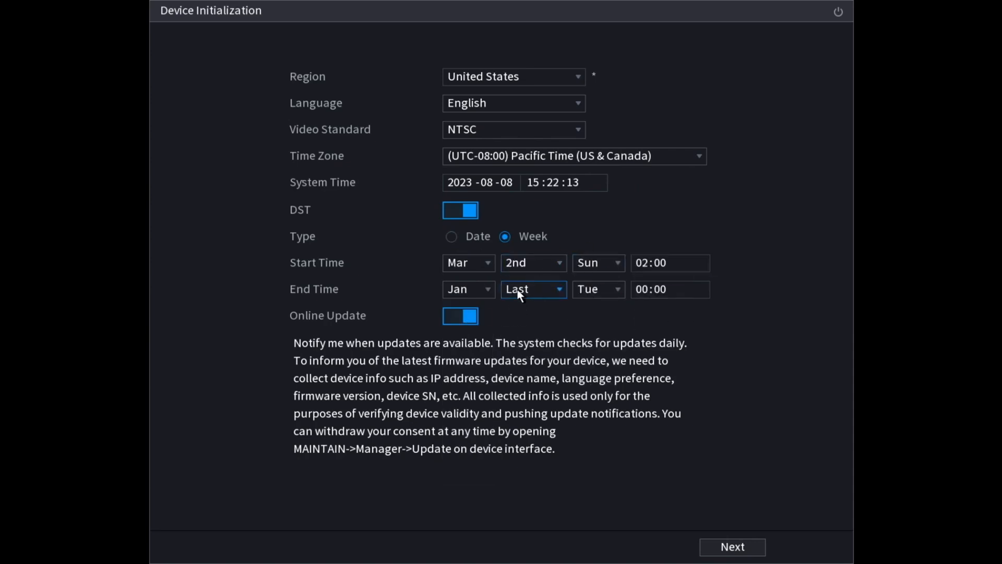
left_click(533, 289)
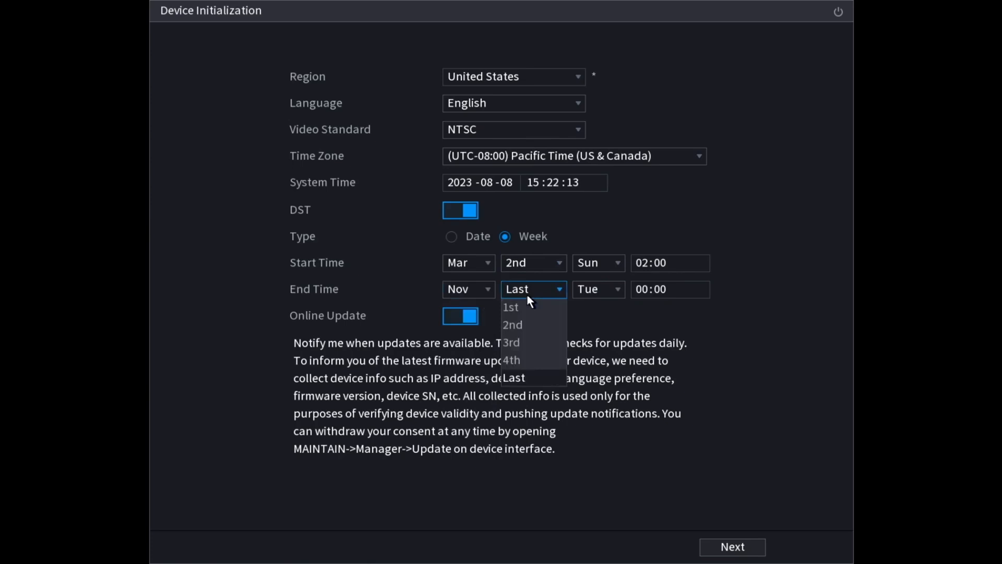
left_click(511, 307)
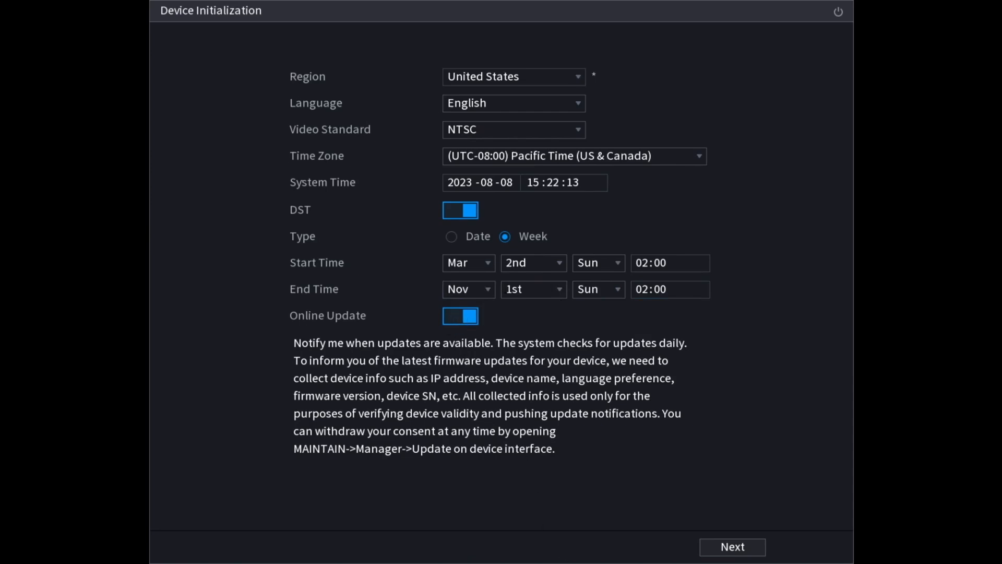
left_click(732, 546)
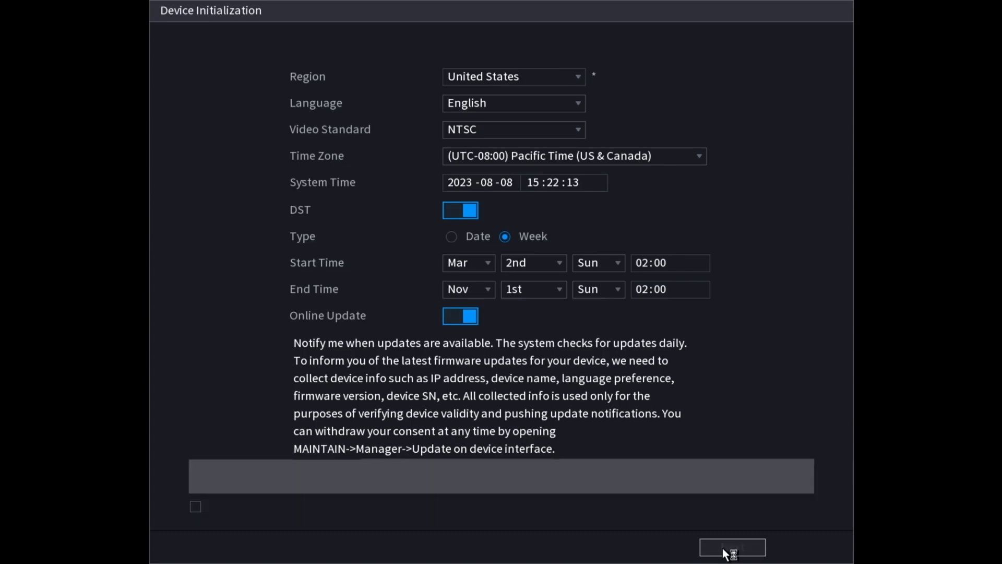
Agree to the license agreement and privacy policy and continue to password setup.
left_click(732, 546)
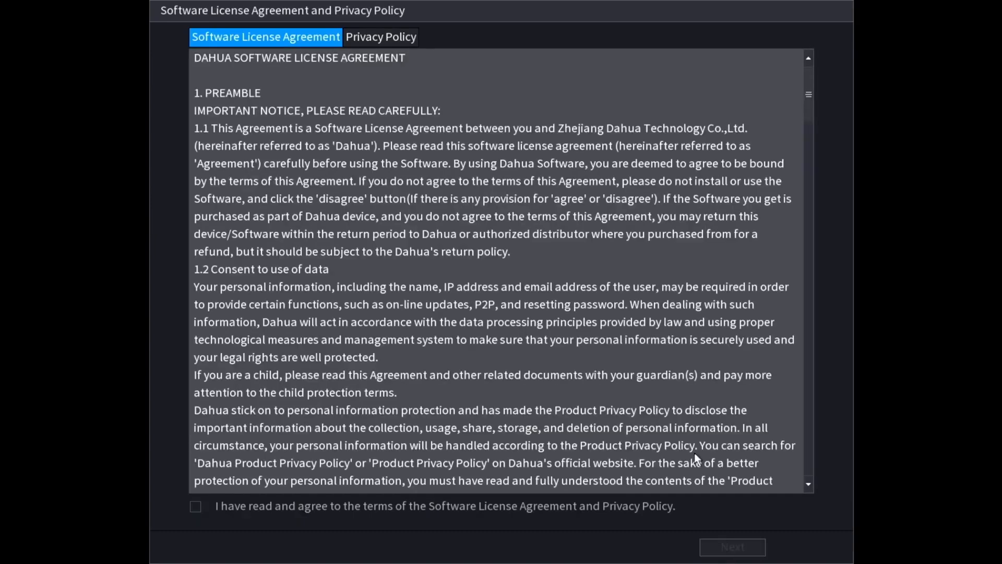
mouse_move(617, 384)
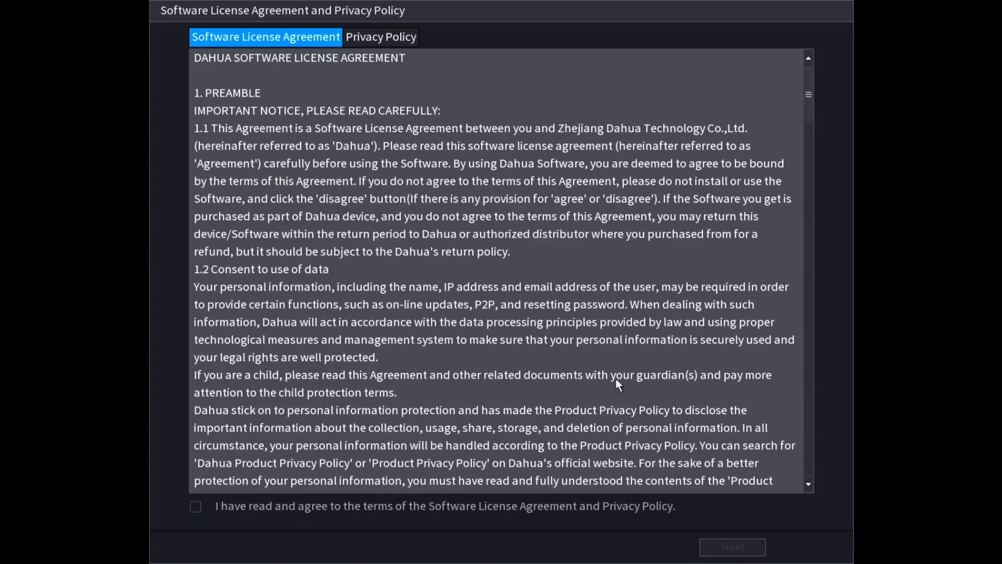
mouse_move(195, 506)
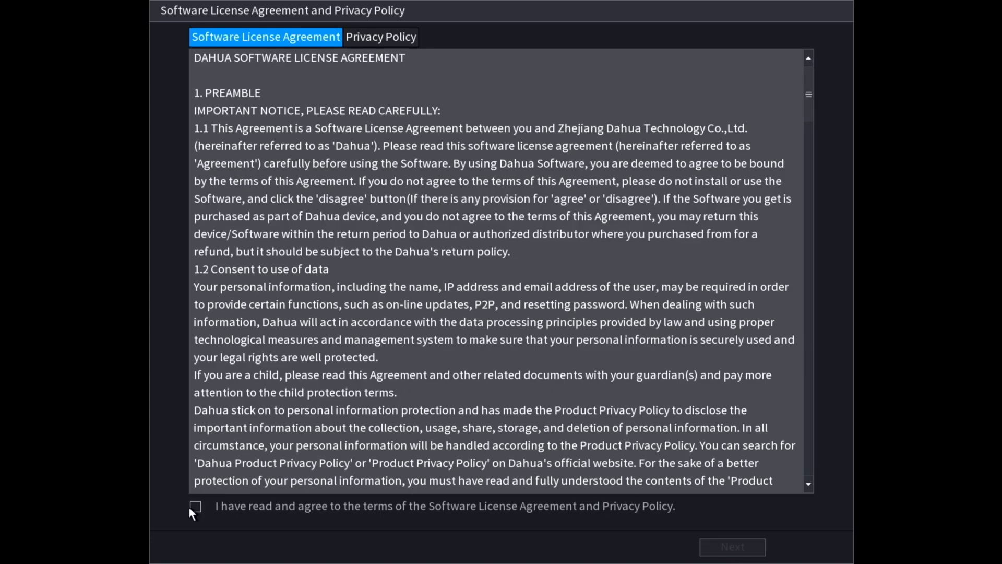
left_click(196, 506)
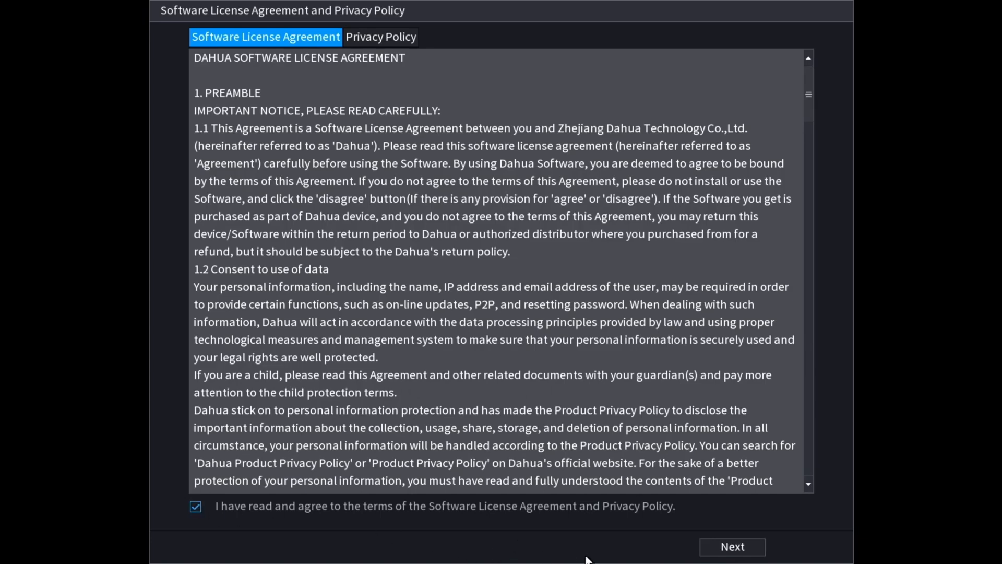
left_click(730, 546)
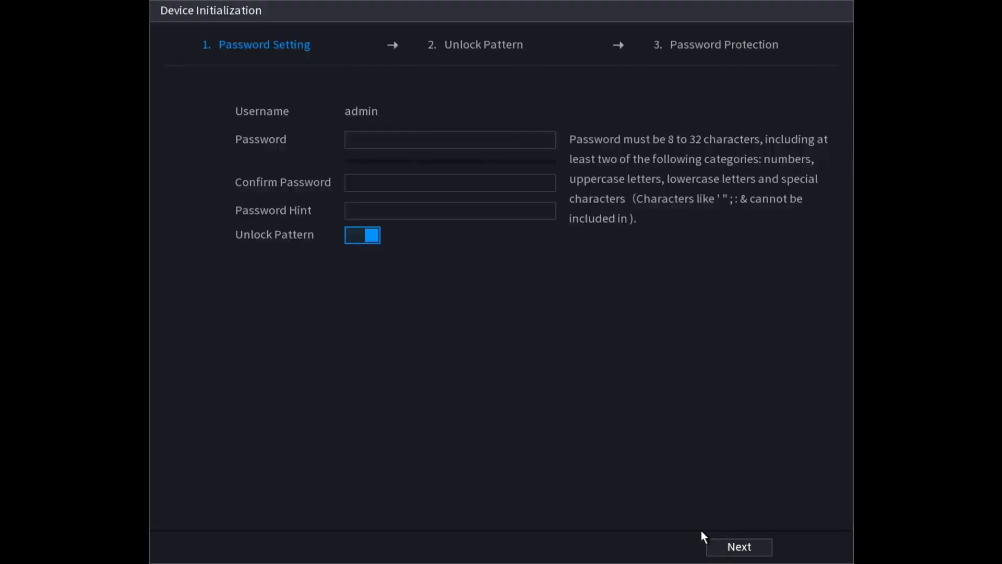
mouse_move(383, 155)
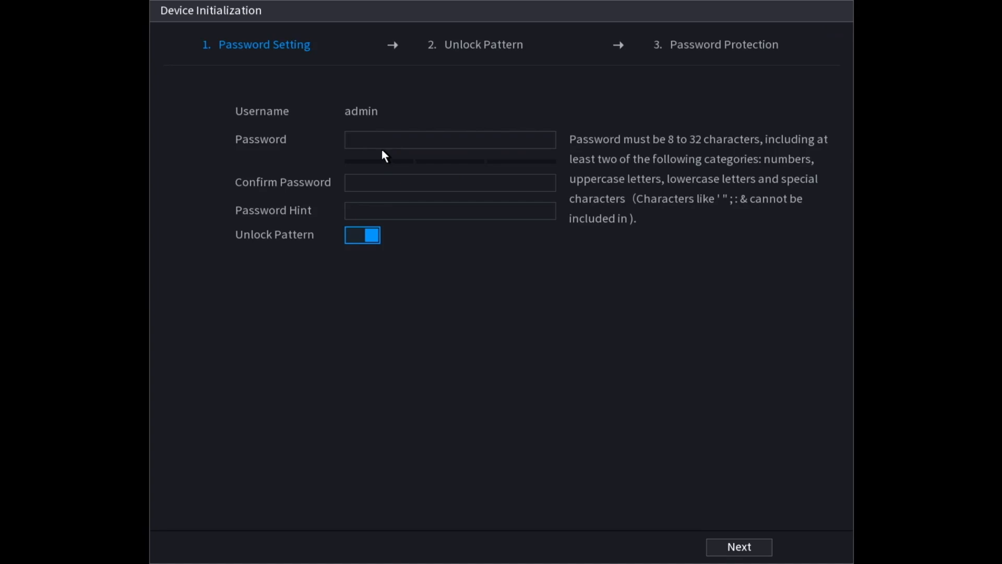
Enter 'password' as the admin password and move to the confirm field, keeping Unlock Pattern on.
left_click(449, 139)
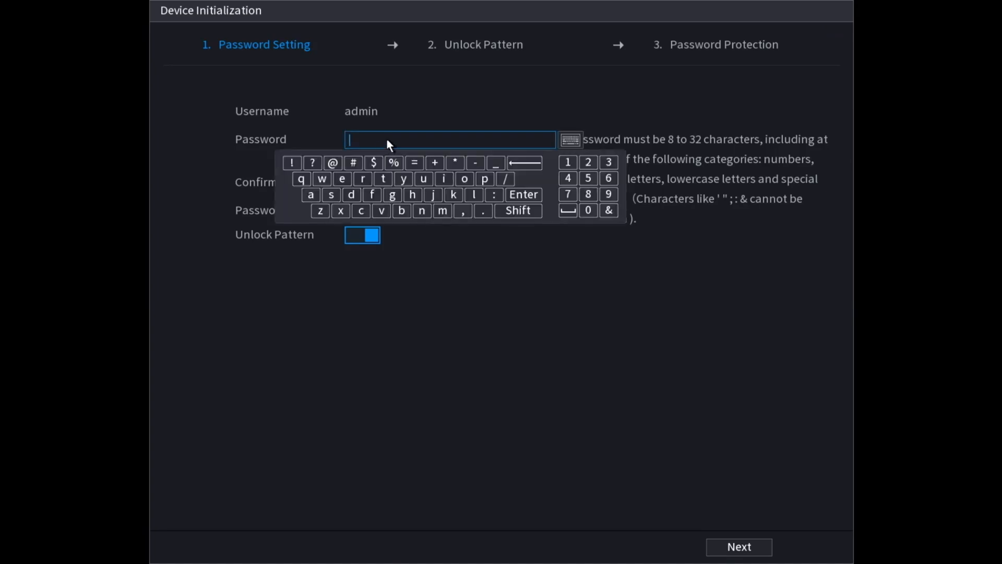
left_click(667, 146)
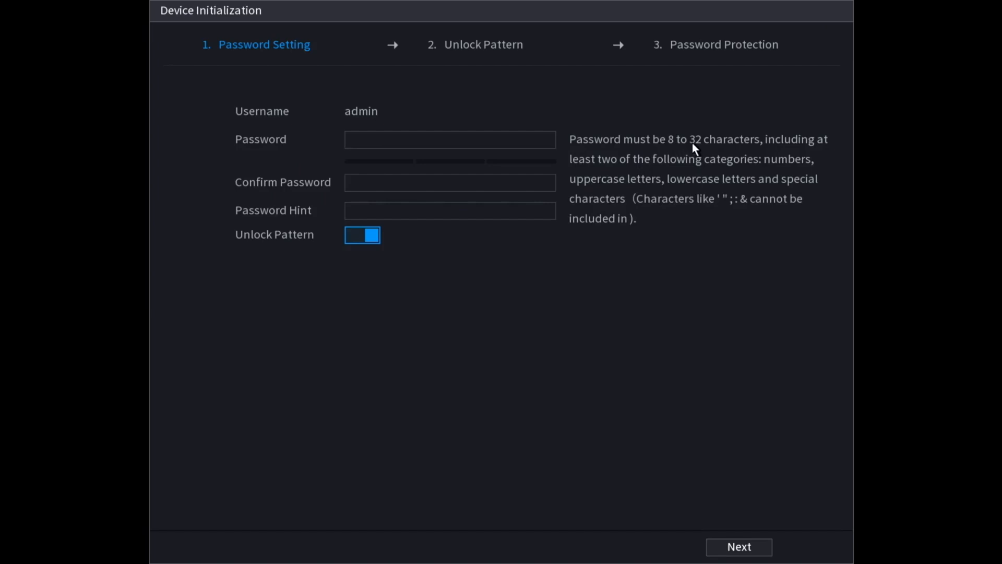
mouse_move(779, 170)
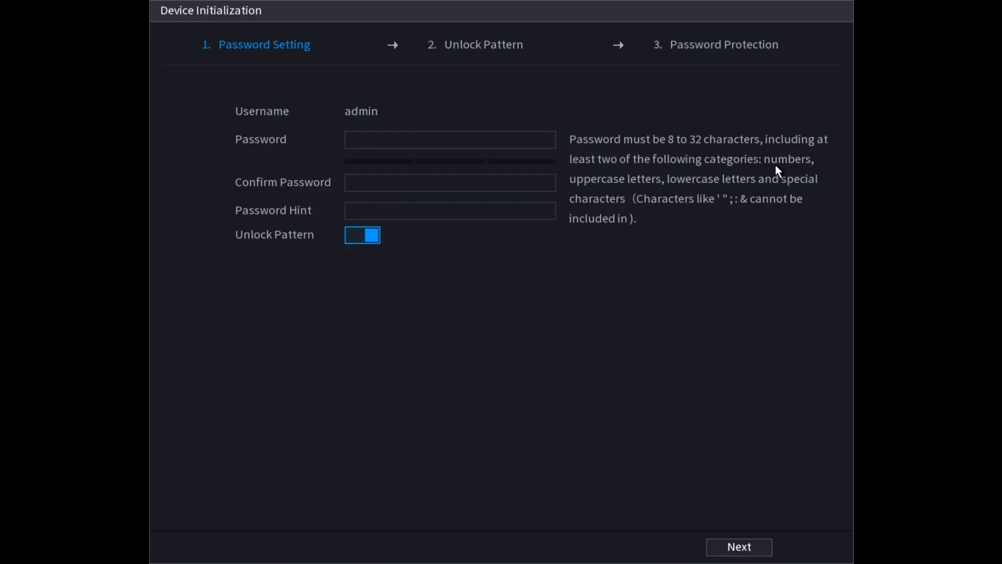
mouse_move(689, 196)
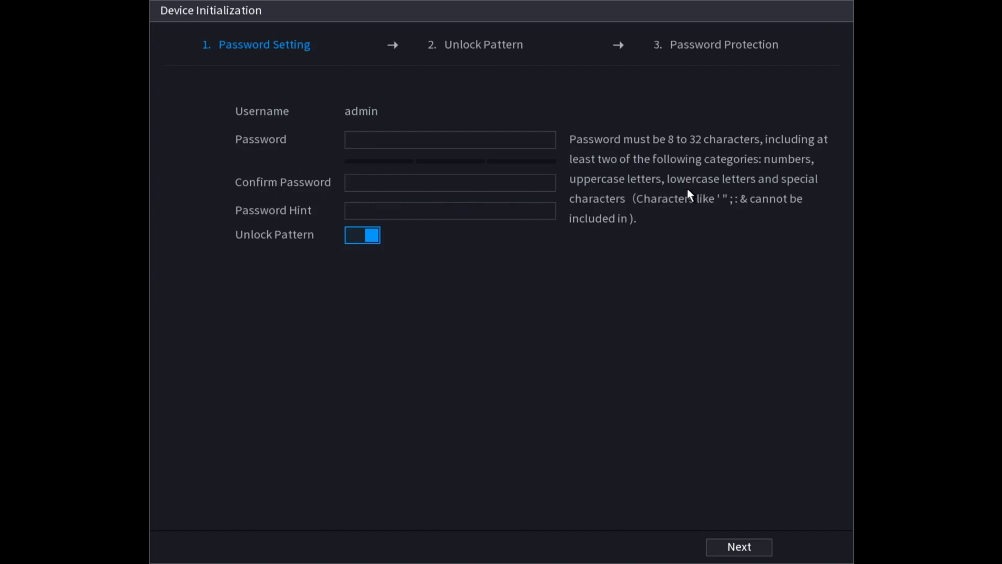
type("password")
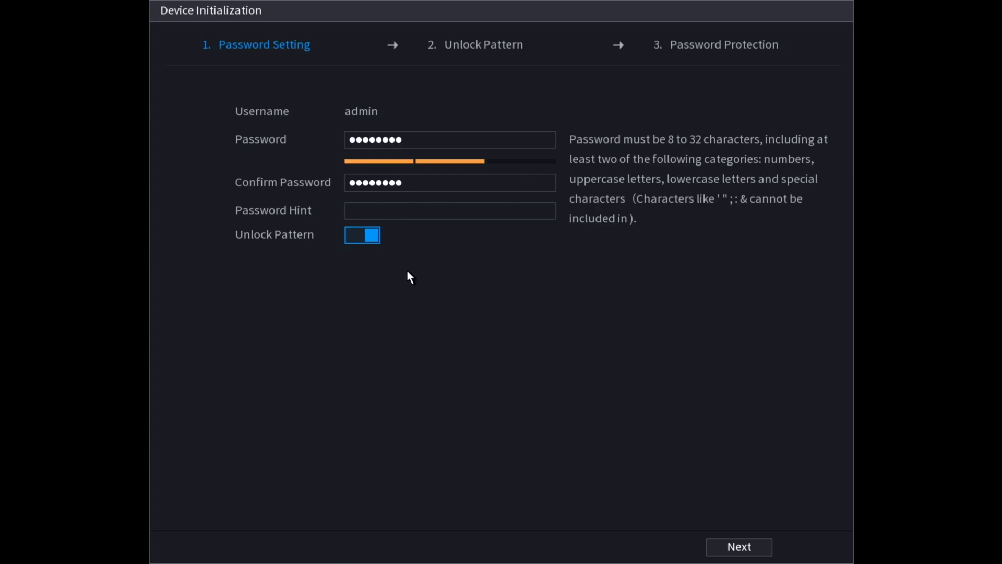
left_click(448, 210)
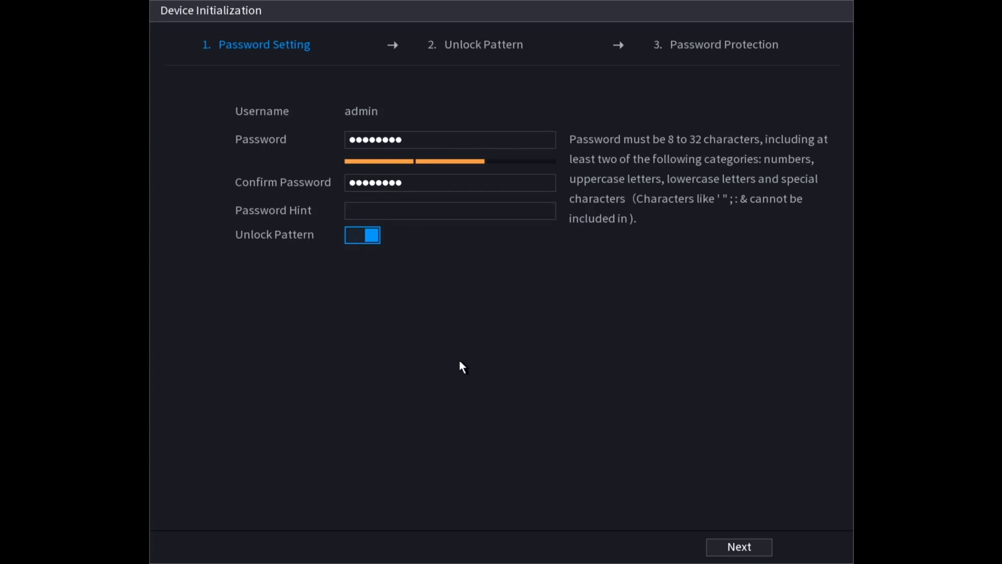
mouse_move(656, 536)
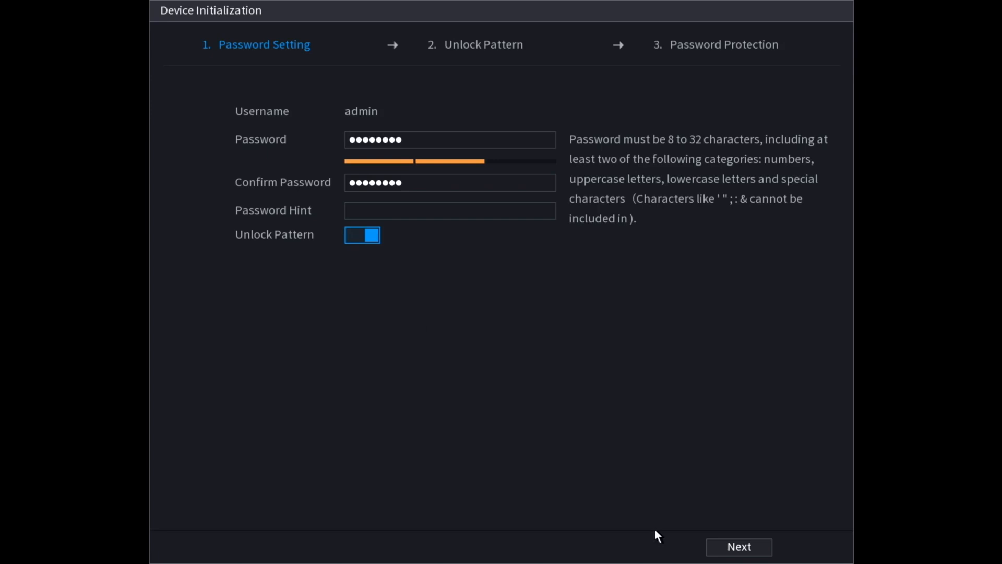
Submit the password settings and advance to the unlock pattern step.
left_click(738, 545)
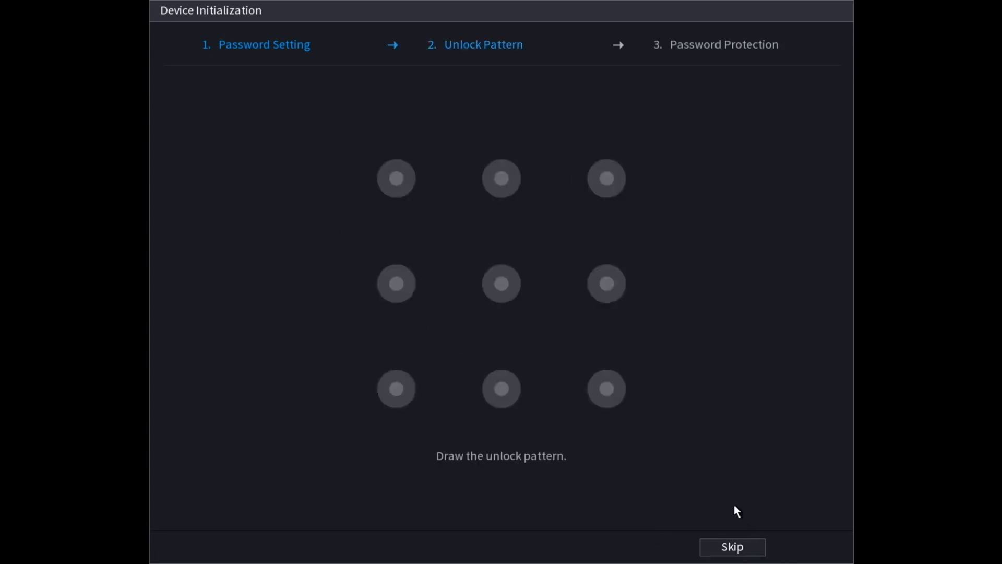
mouse_move(653, 412)
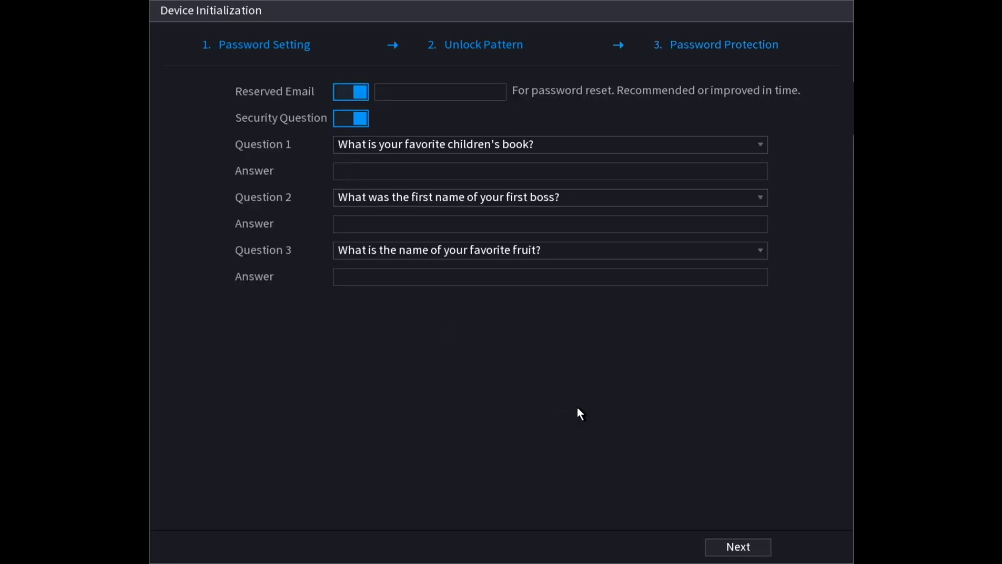
mouse_move(572, 414)
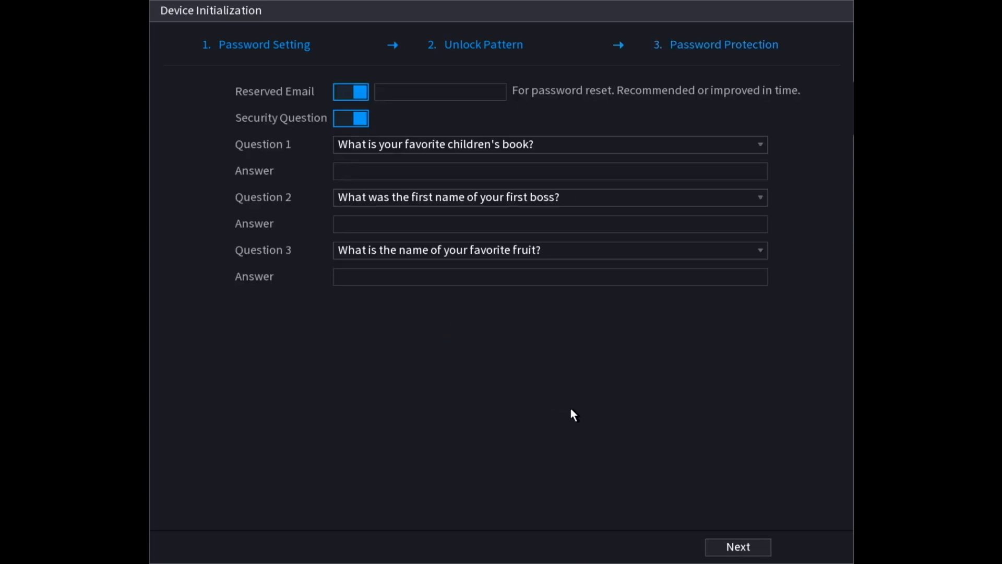
mouse_move(553, 312)
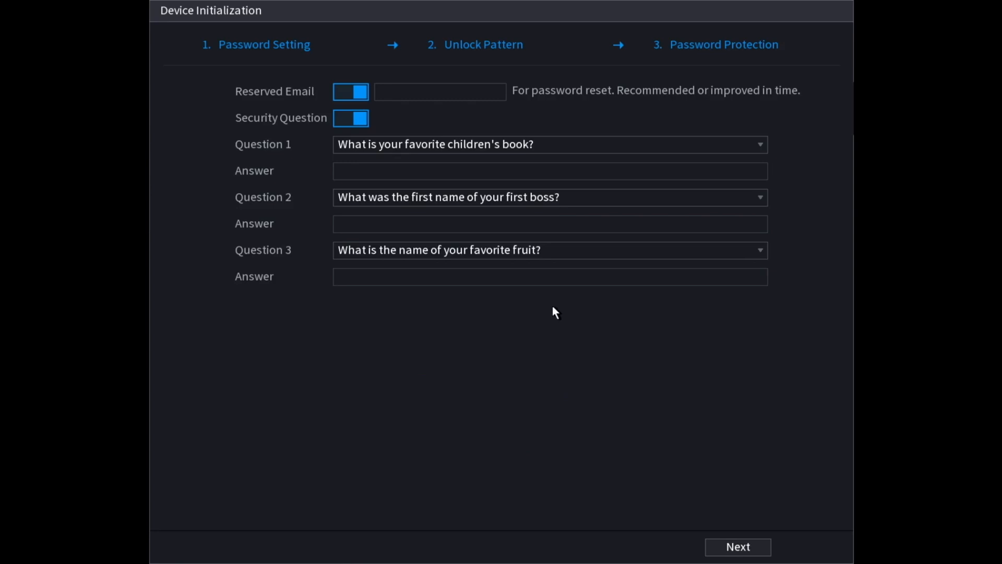
Leave reserved email and security questions switched off and continue to the Startup Wizard.
left_click(439, 92)
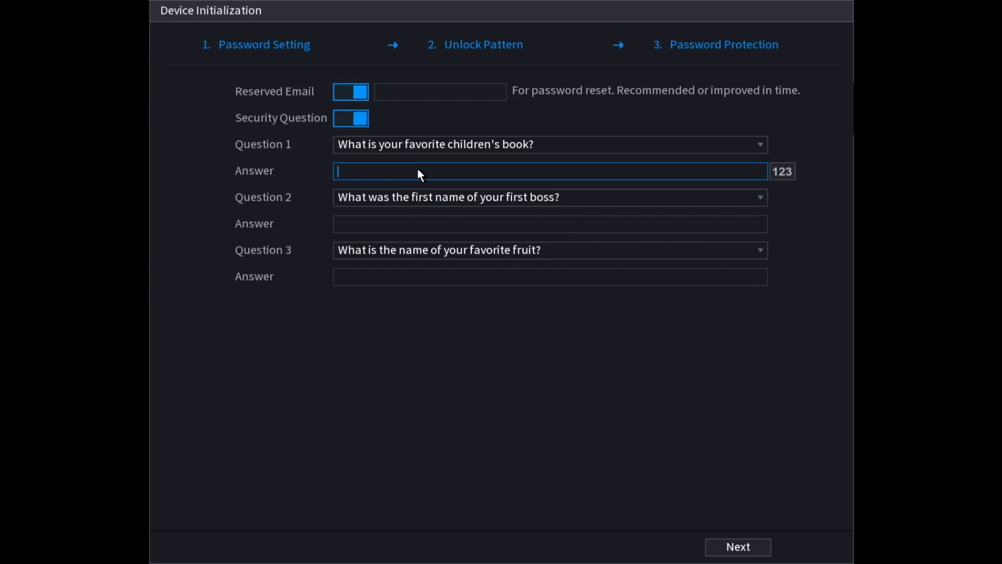
left_click(350, 92)
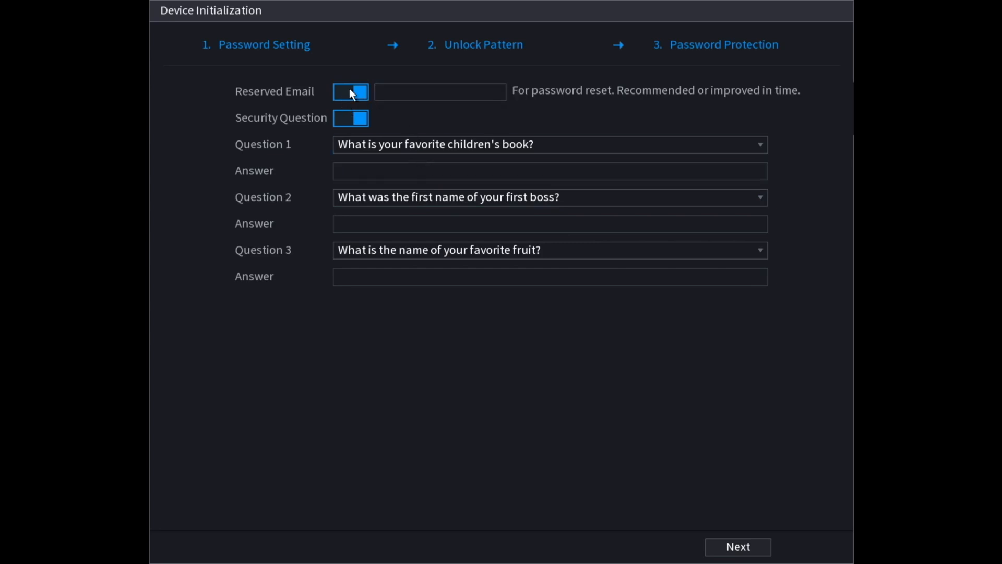
left_click(439, 92)
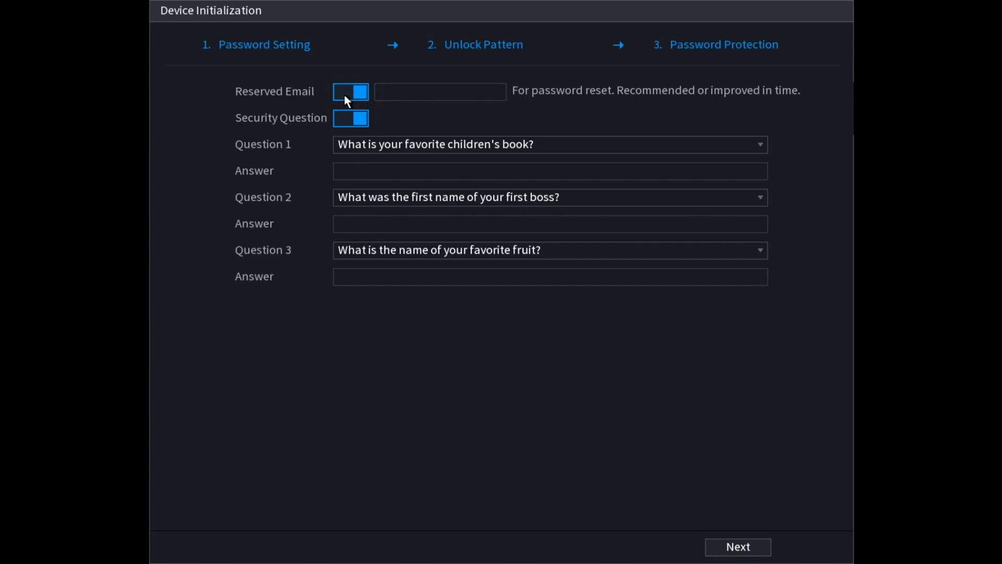
left_click(350, 92)
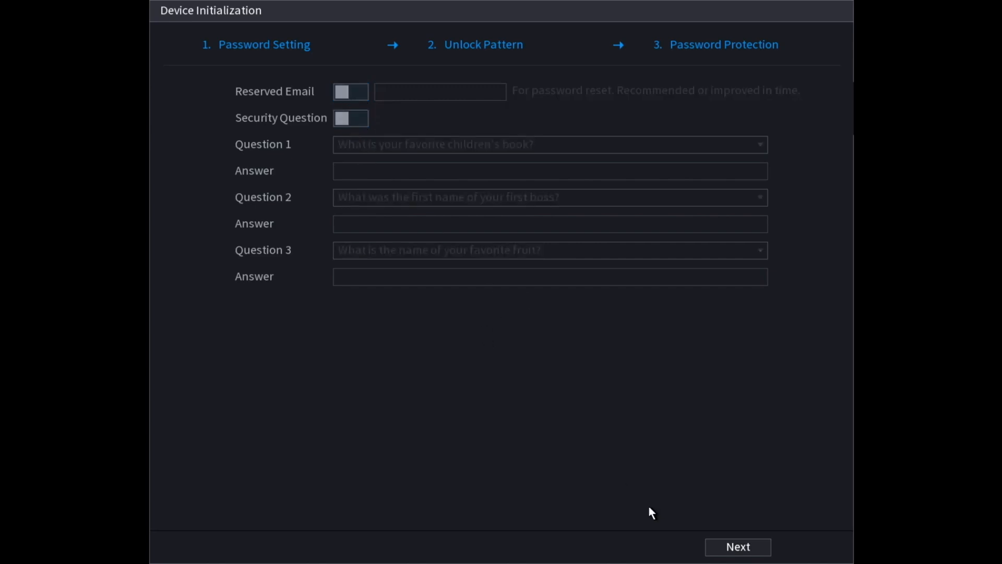
left_click(738, 546)
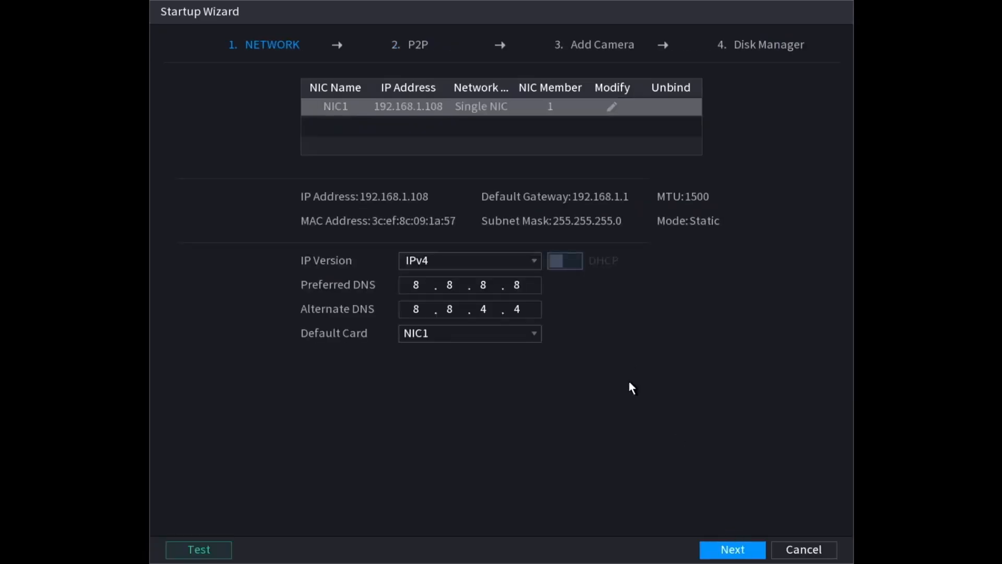
mouse_move(633, 354)
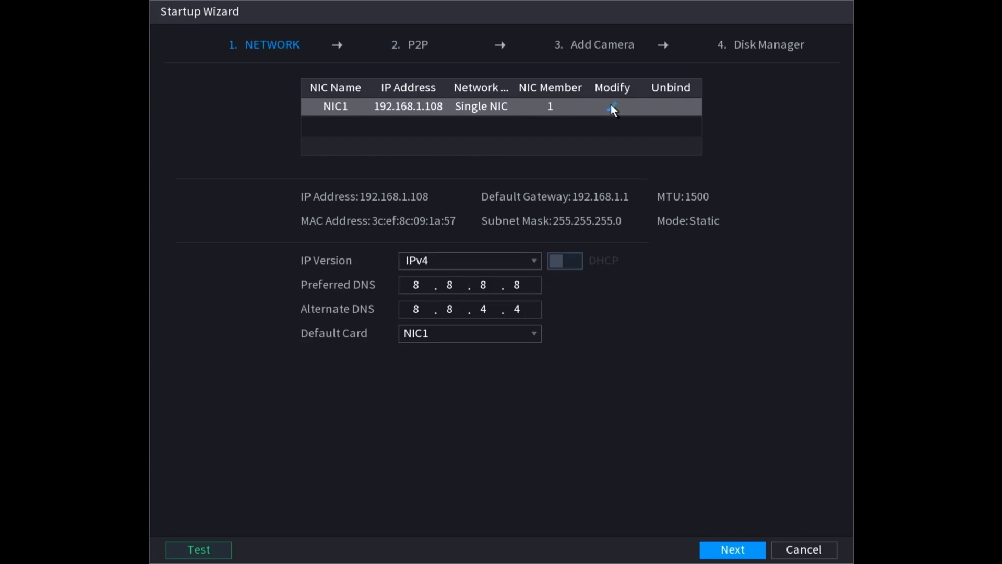
Set NIC1 to obtain its address by DHCP and apply the change.
left_click(612, 107)
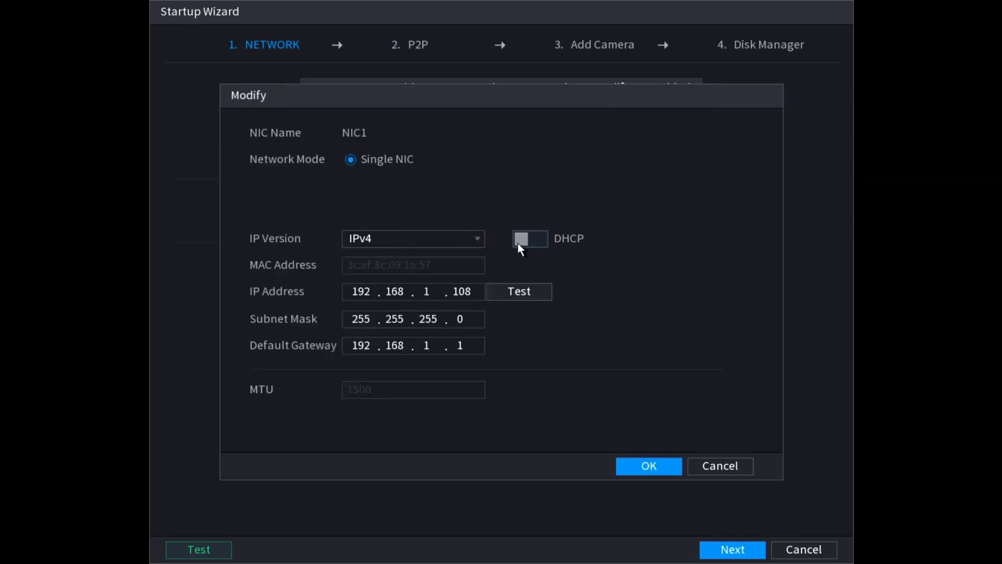
left_click(529, 238)
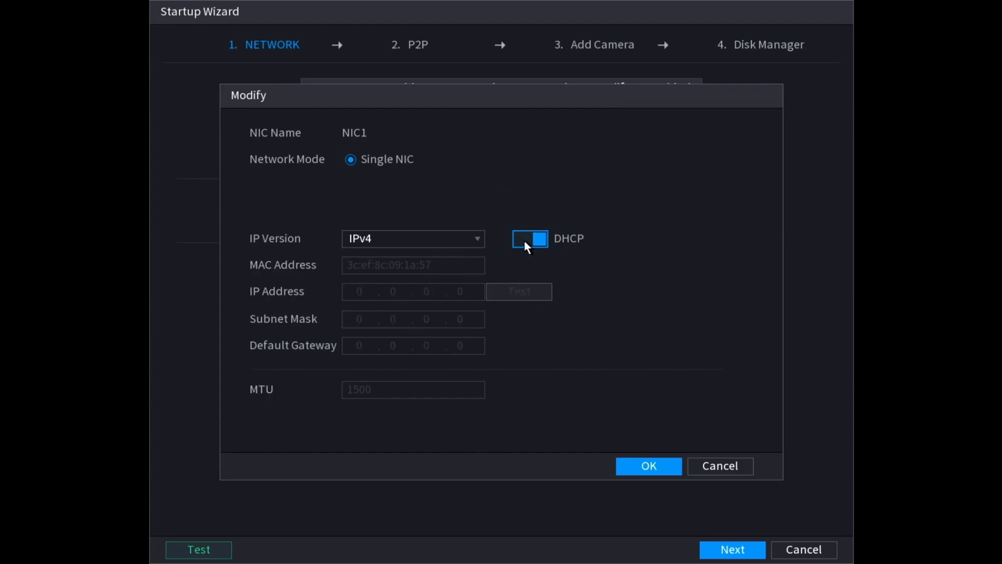
left_click(529, 238)
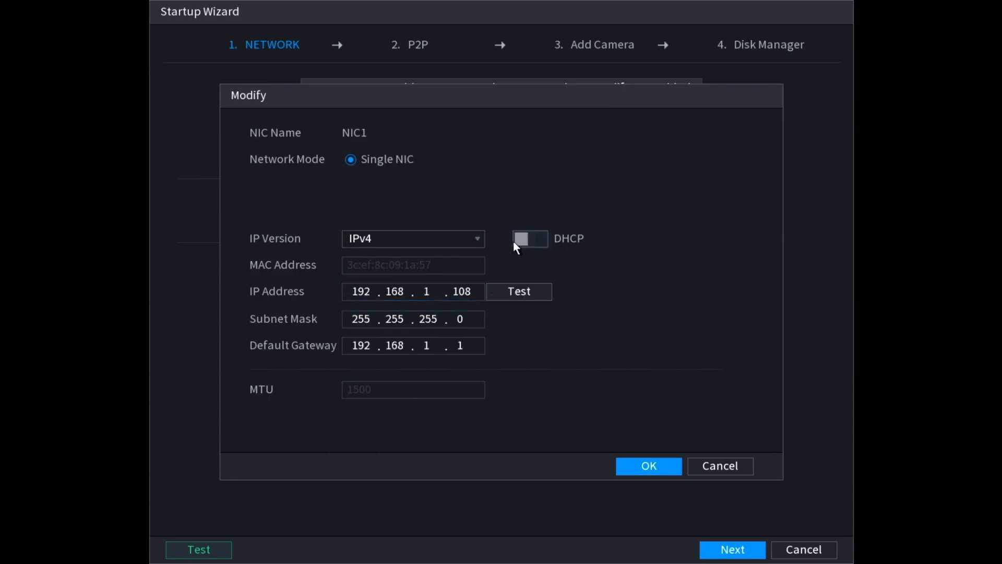
left_click(530, 238)
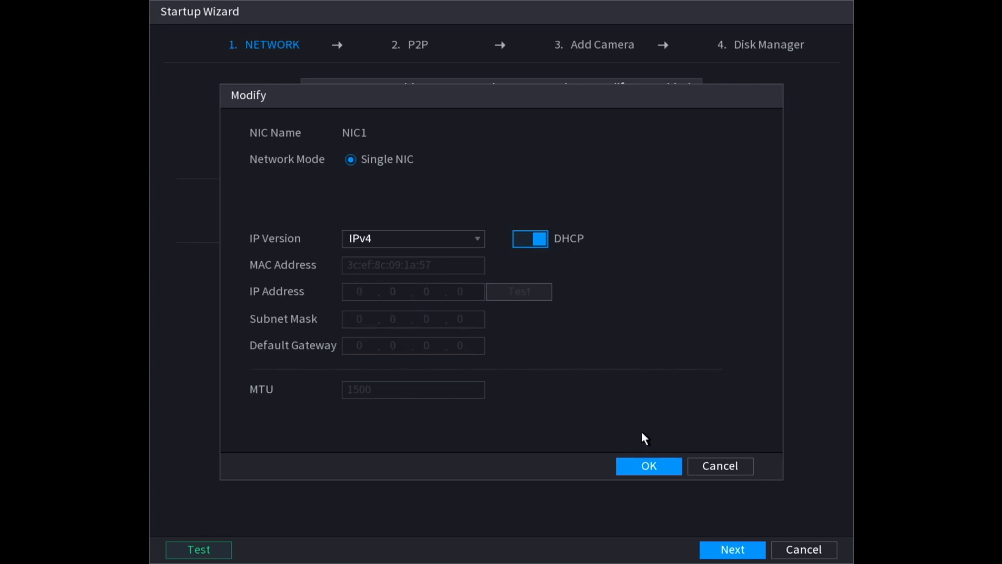
left_click(648, 465)
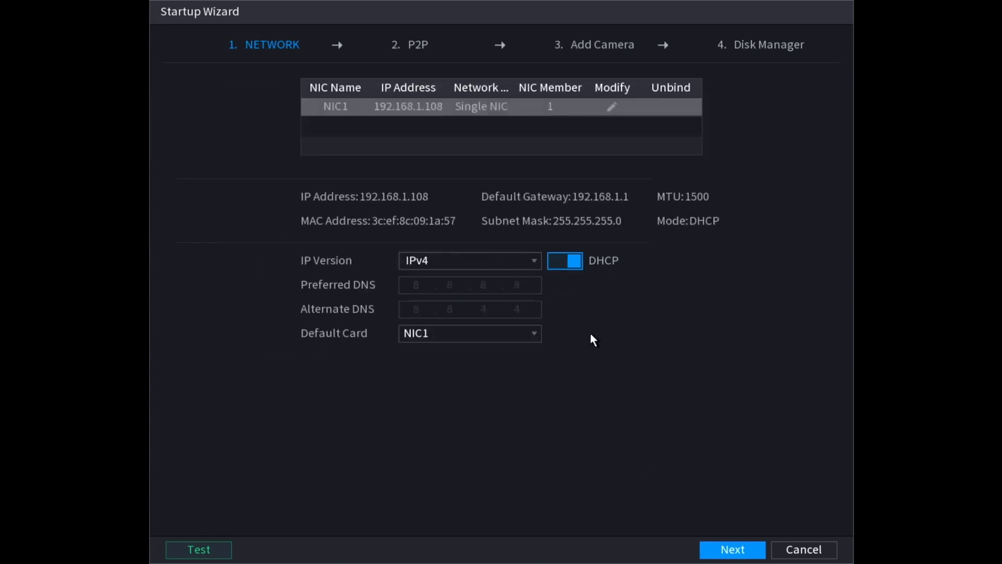
mouse_move(464, 288)
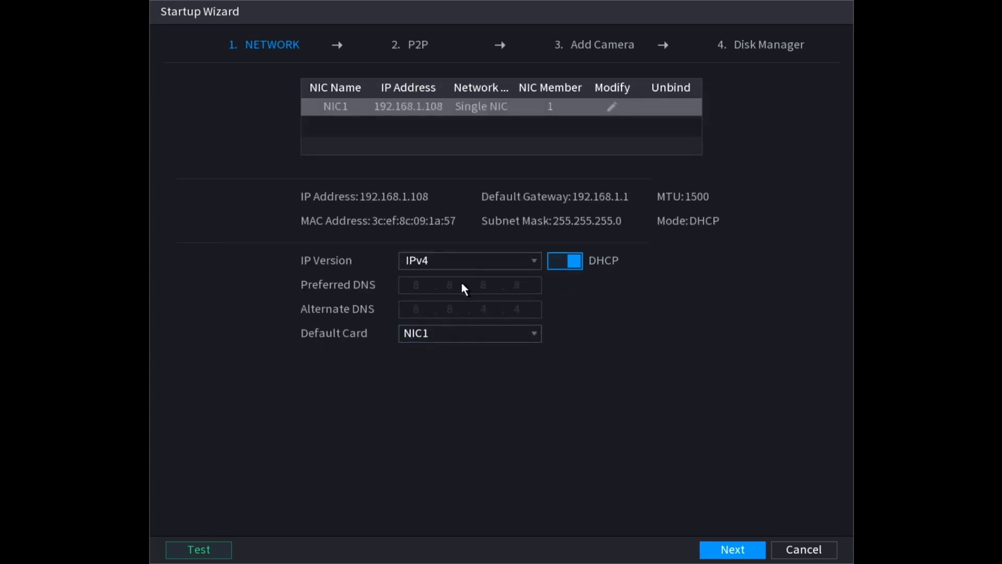
left_click(564, 260)
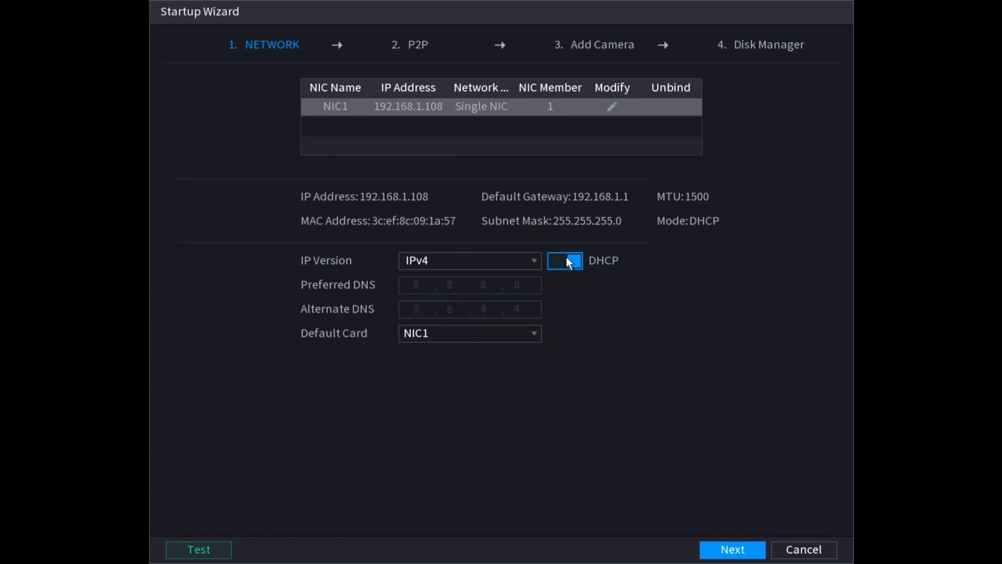
left_click(565, 260)
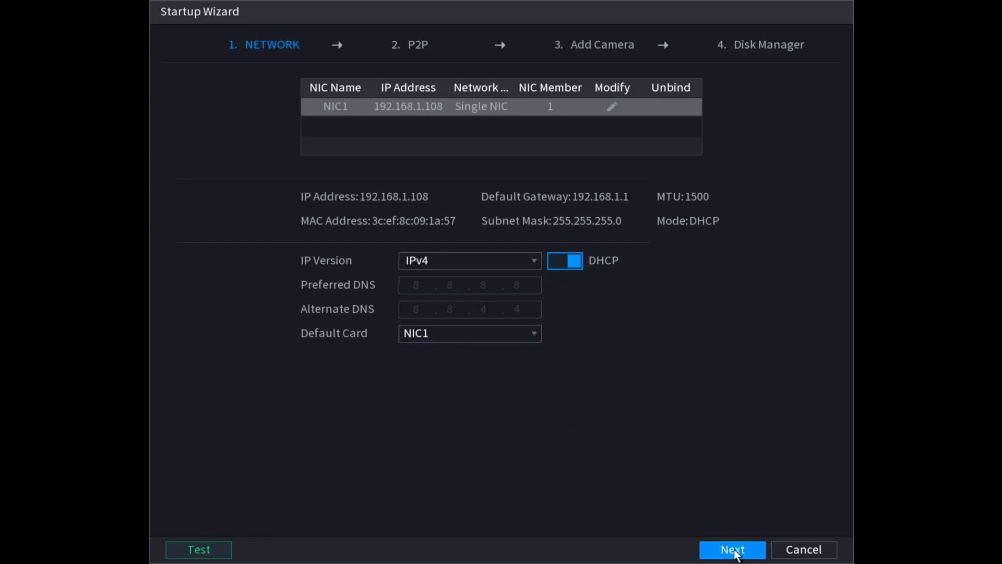
left_click(732, 549)
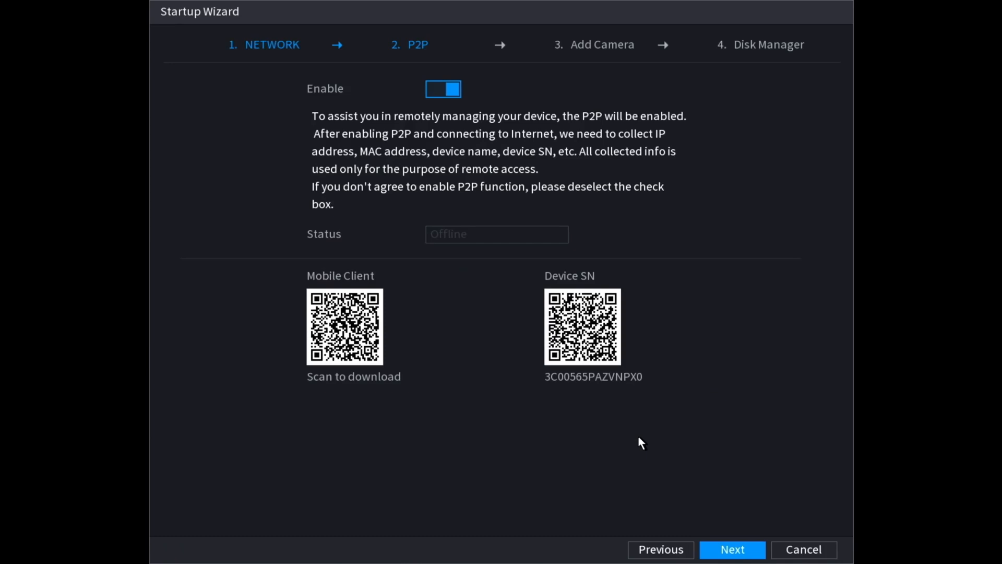
Toggle the P2P Enable switch off and back on, leaving remote access enabled.
left_click(442, 88)
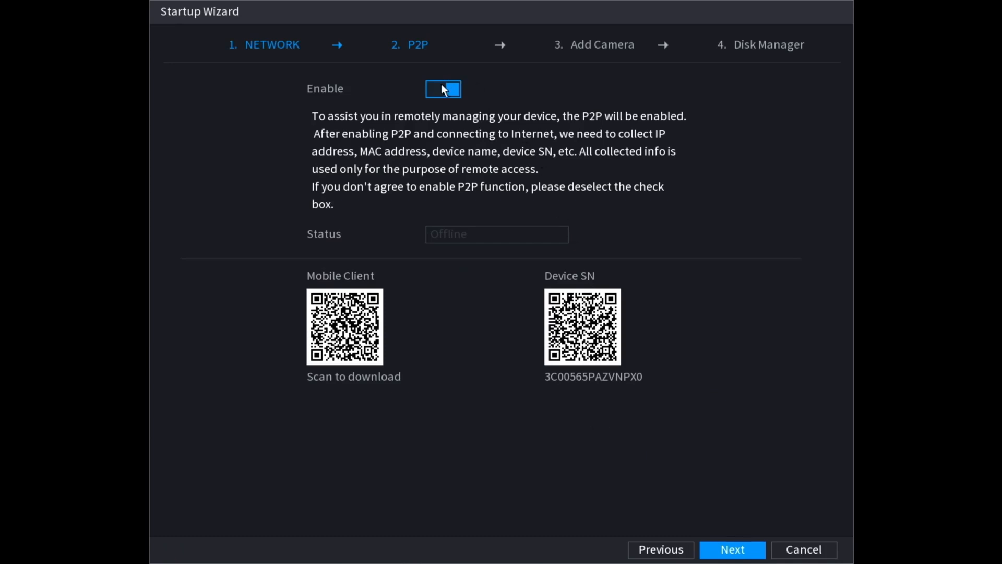
left_click(443, 89)
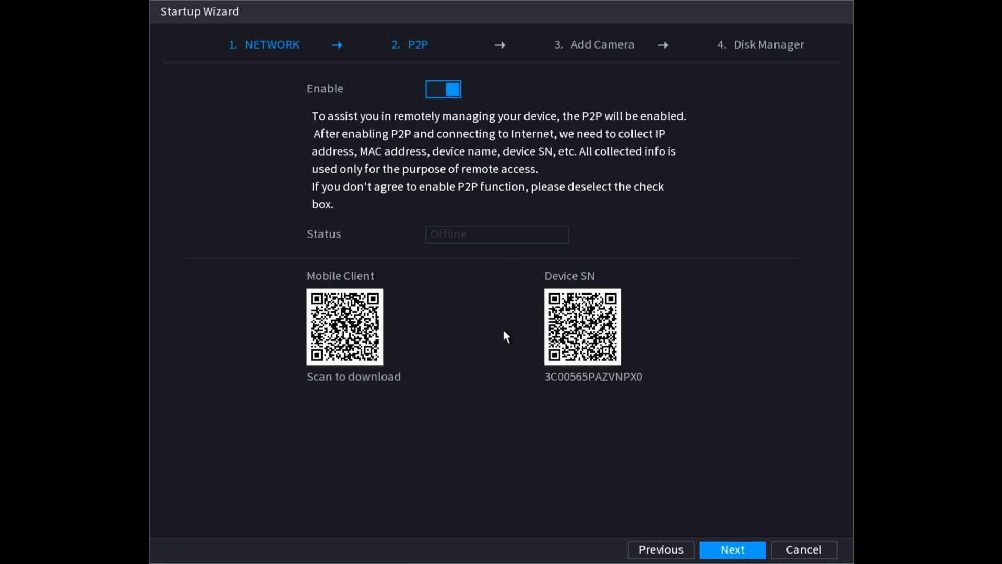
mouse_move(446, 246)
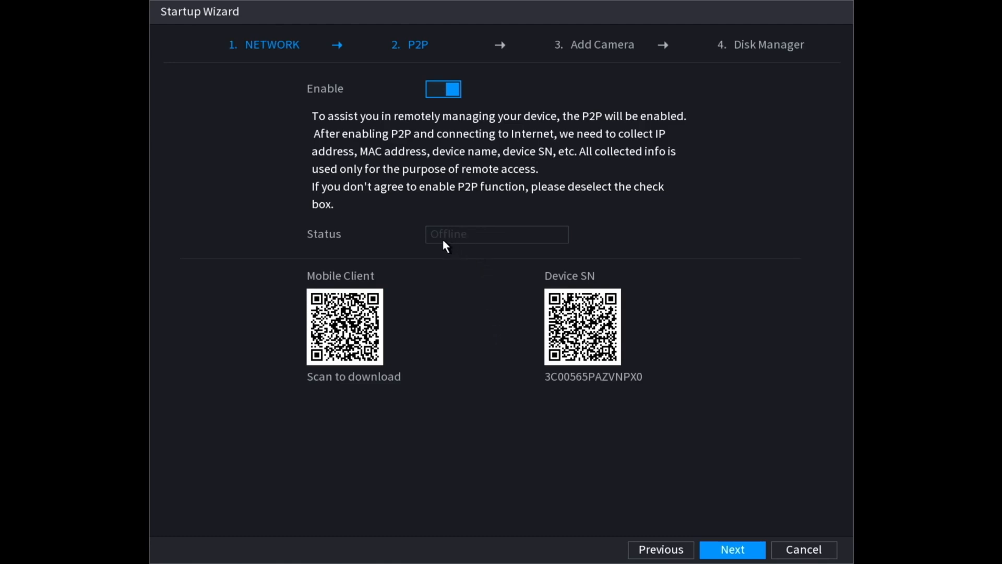
mouse_move(464, 249)
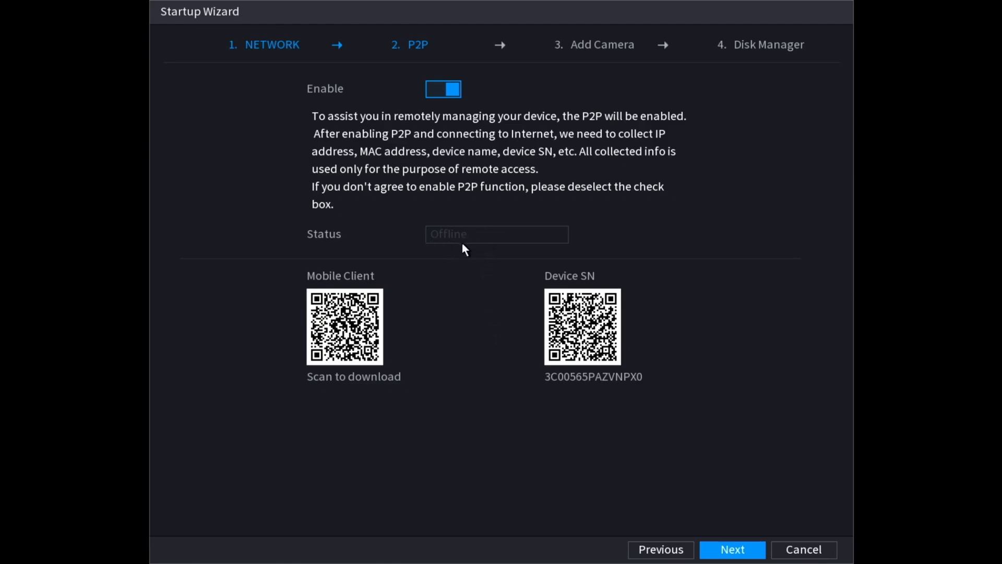
mouse_move(560, 460)
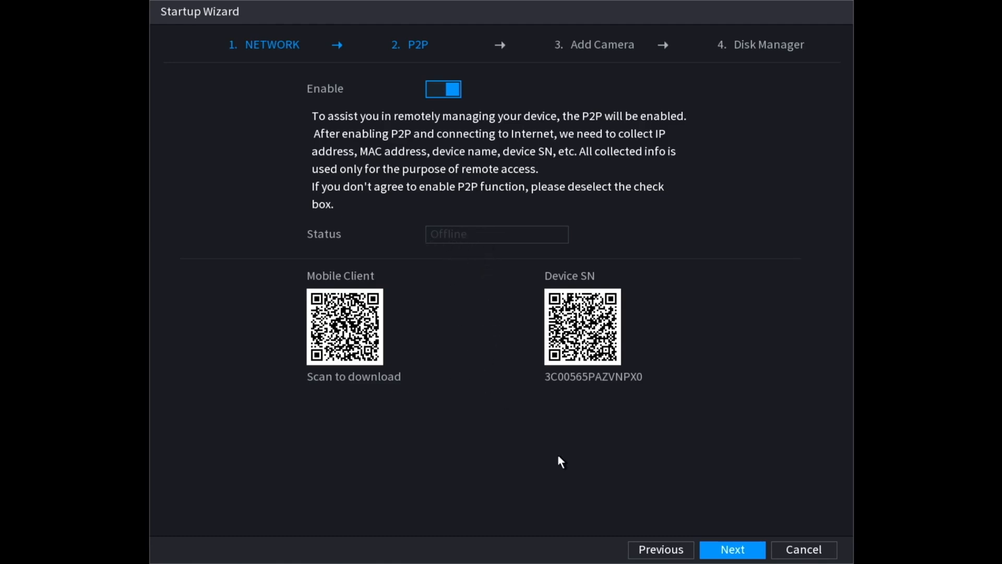
mouse_move(344, 313)
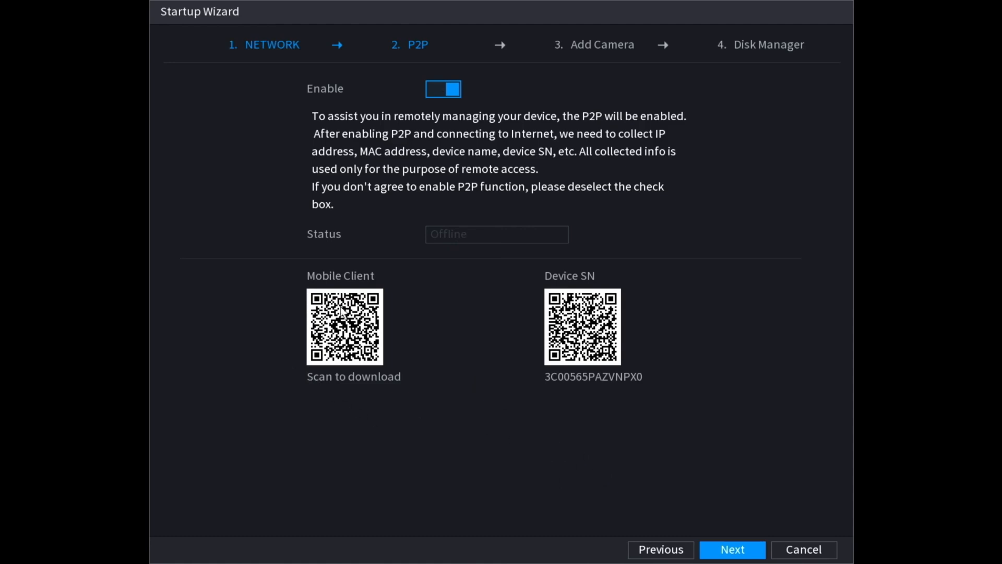
mouse_move(414, 339)
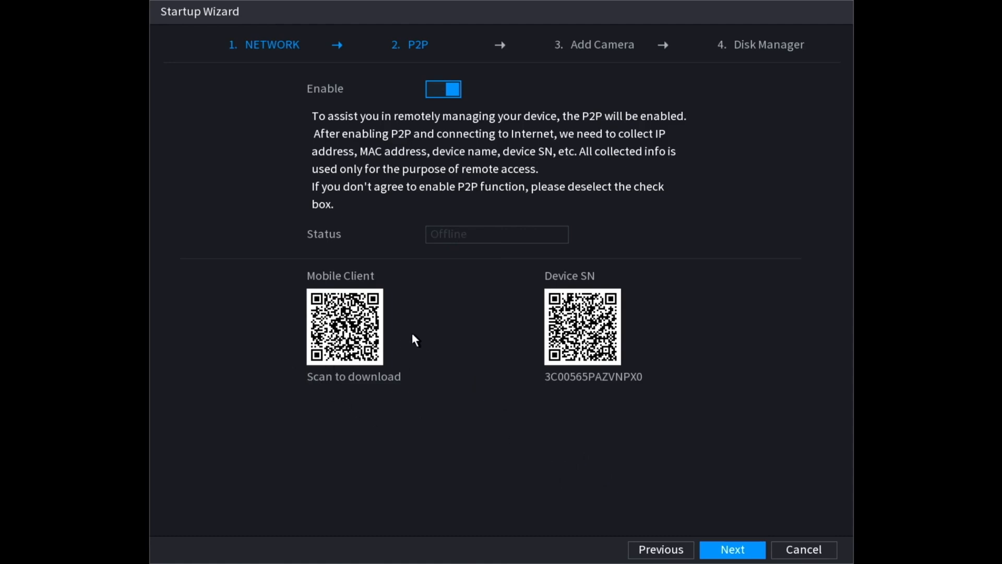
mouse_move(578, 357)
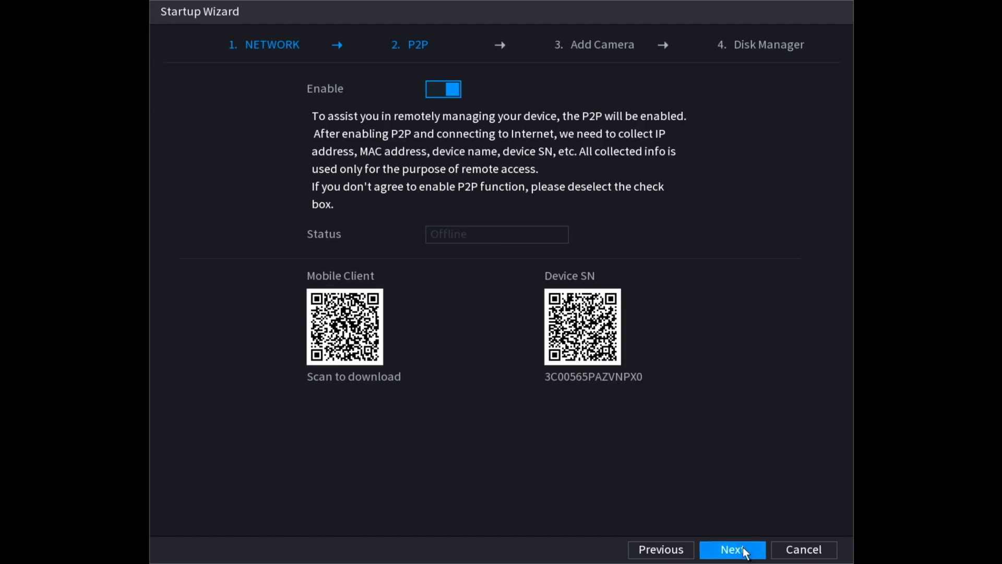
Advance from P2P to the Add Camera step with its empty device lists.
left_click(732, 549)
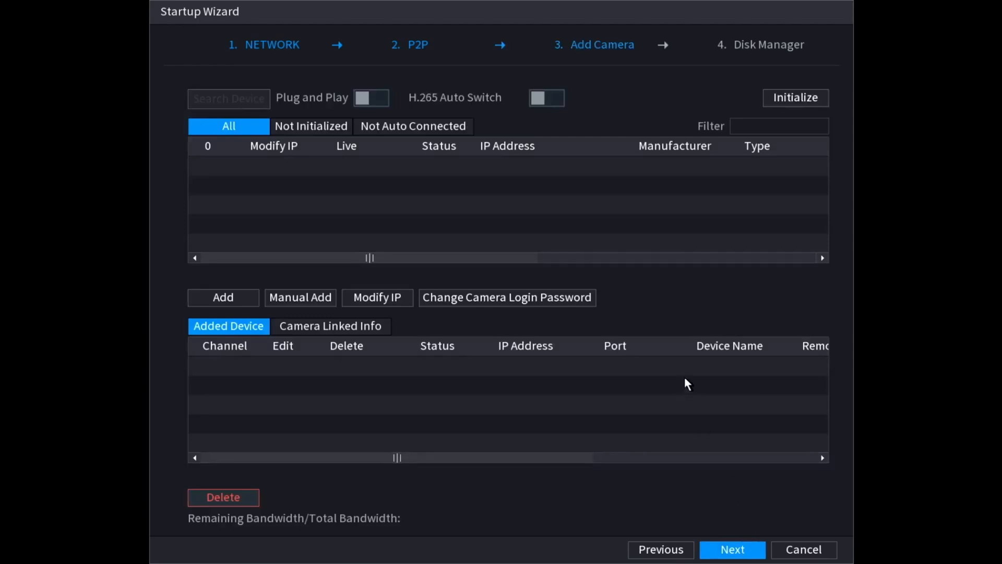
mouse_move(552, 210)
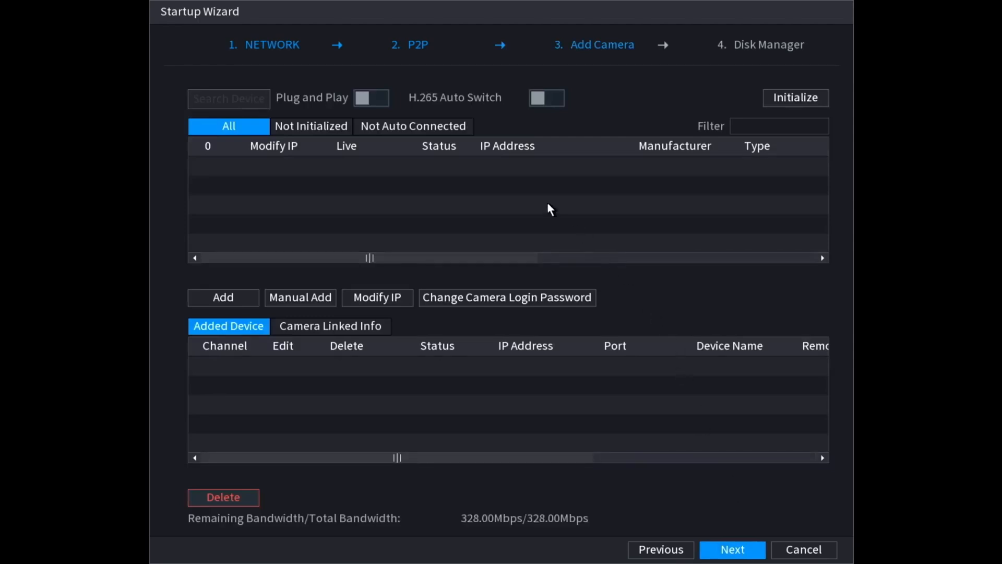
mouse_move(390, 202)
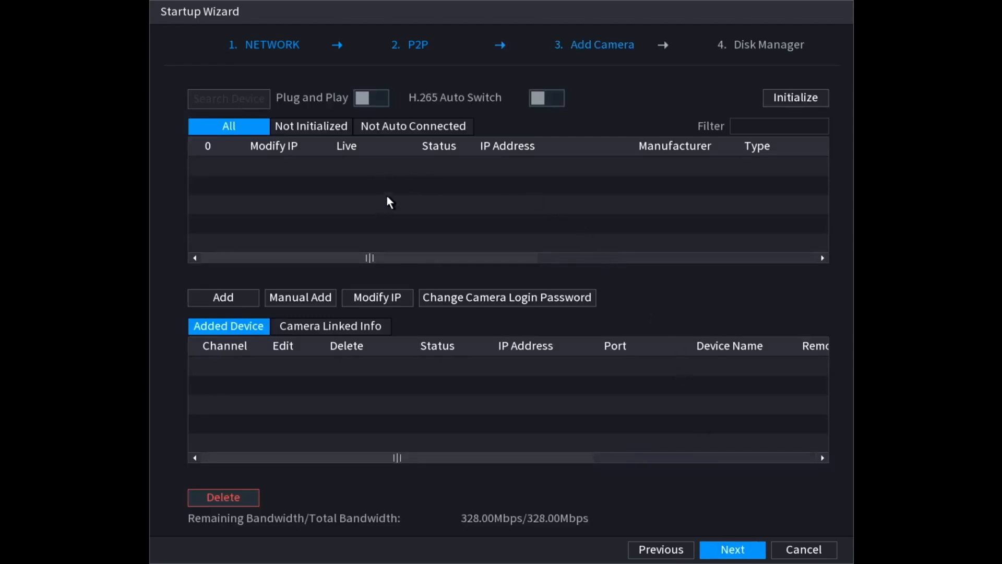
mouse_move(266, 358)
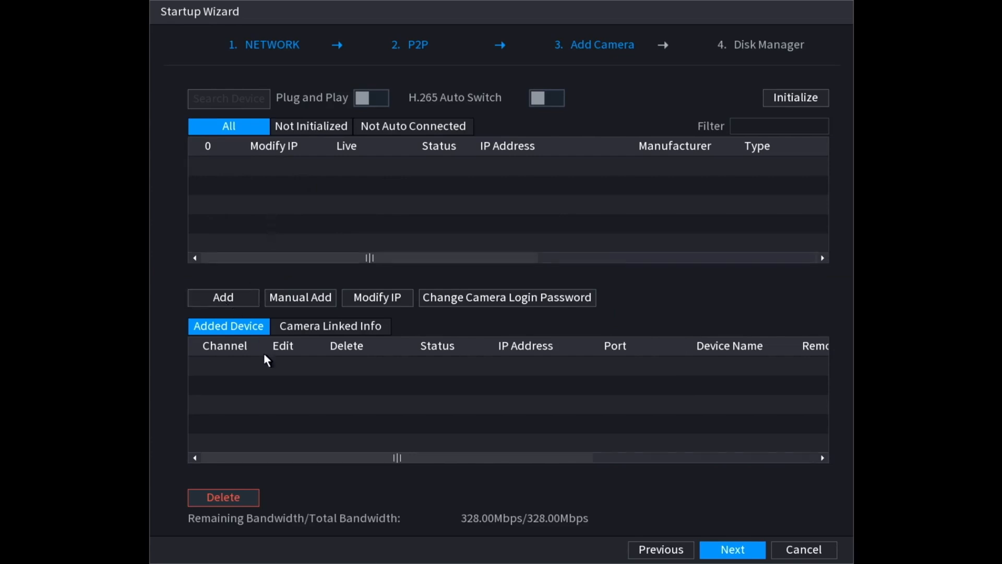
mouse_move(322, 426)
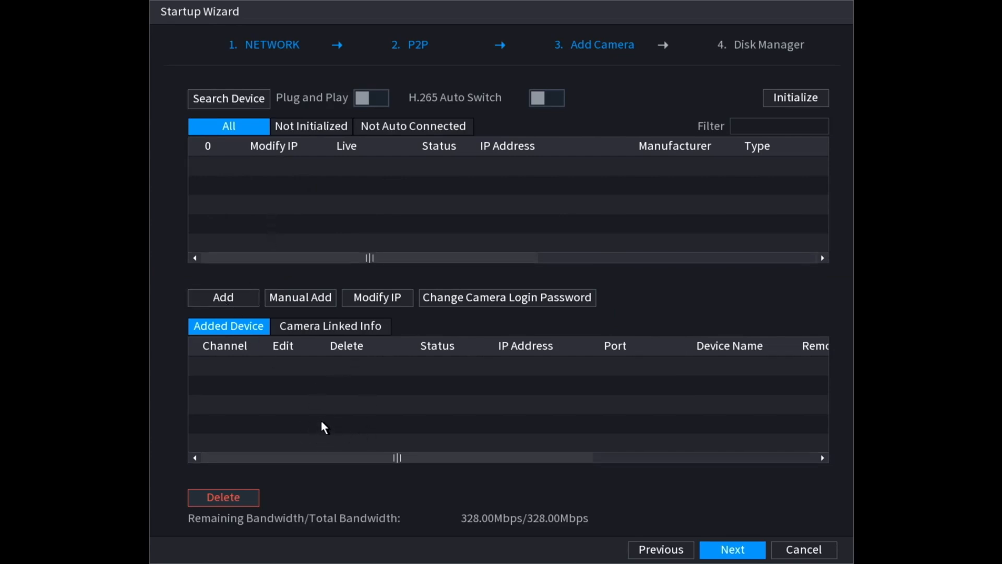
mouse_move(277, 366)
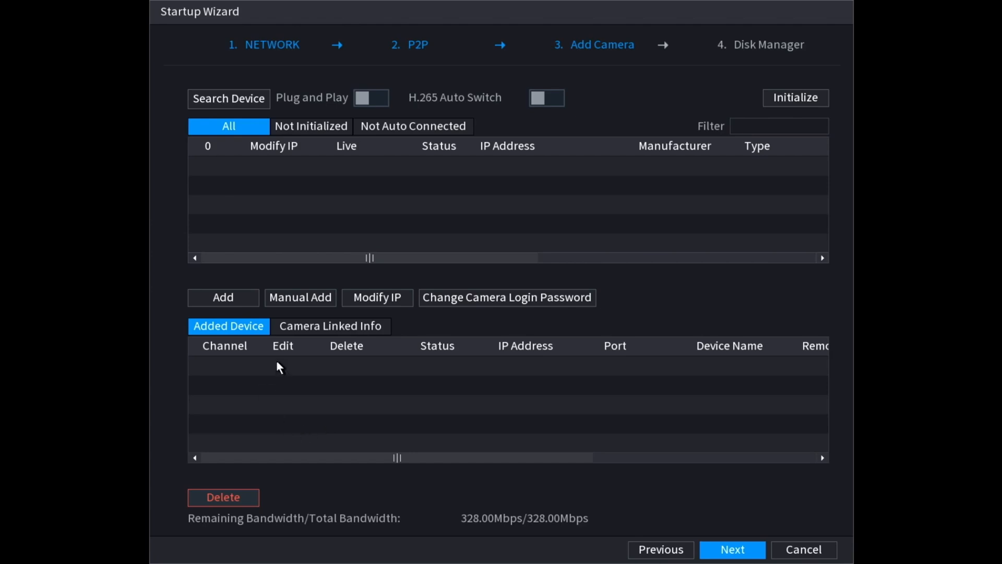
mouse_move(753, 544)
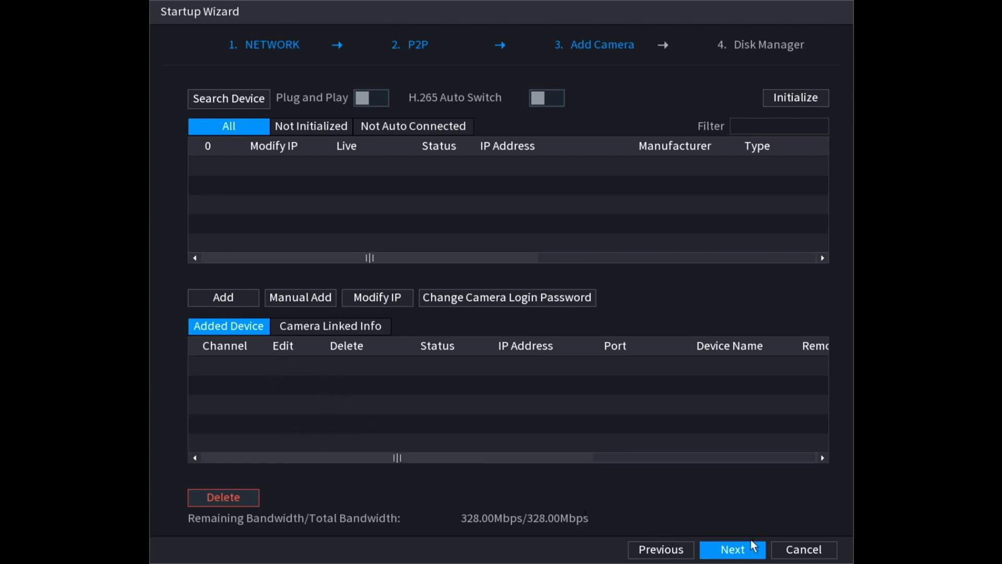
Advance to Disk Manager and confirm sda stays Read/Write with Normal health, leaving it unticked.
left_click(732, 549)
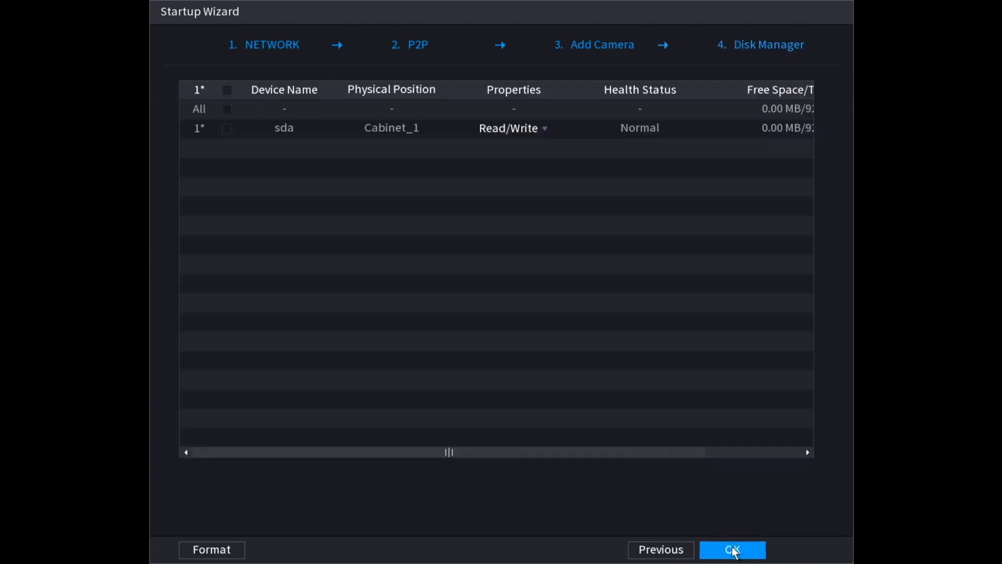
mouse_move(491, 233)
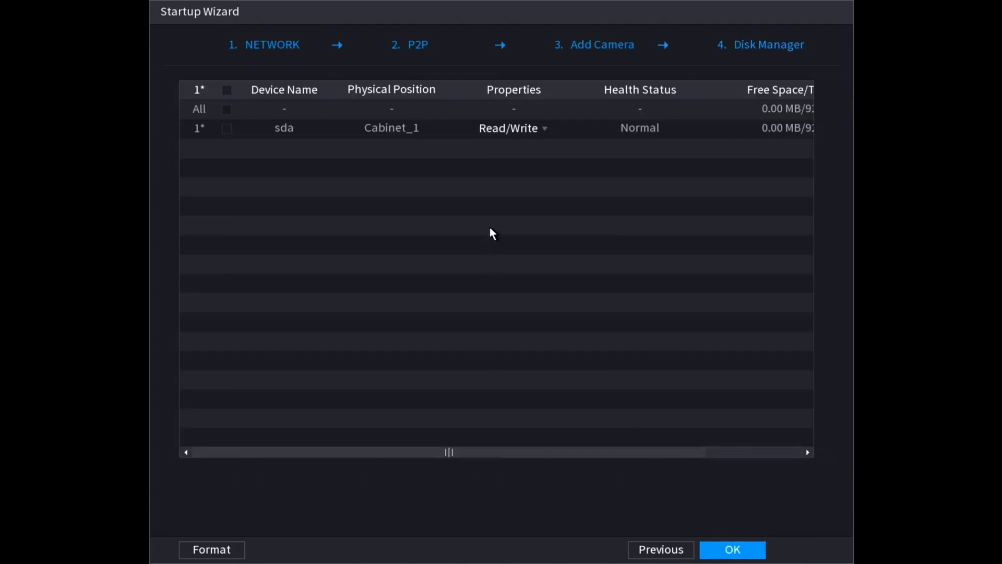
mouse_move(438, 148)
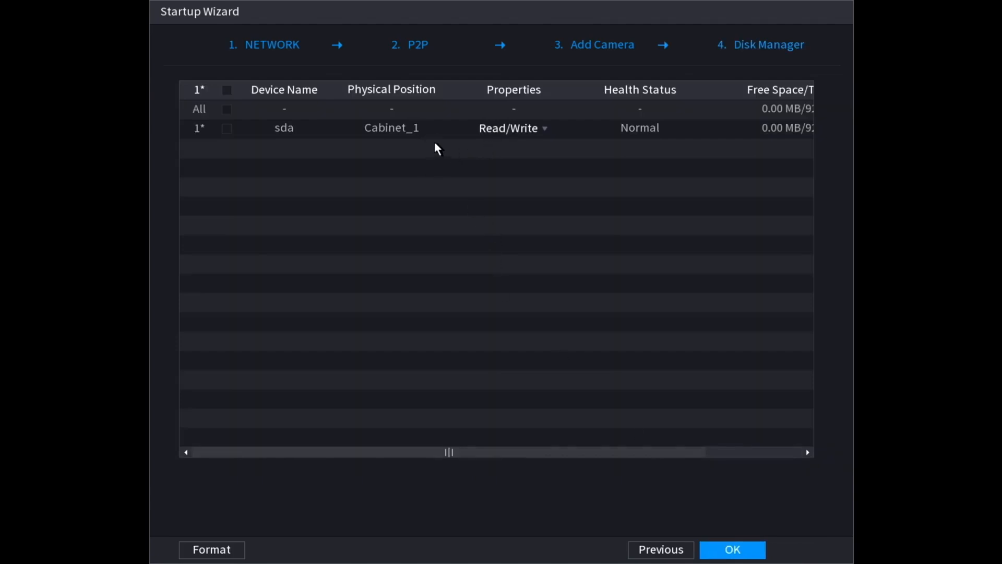
mouse_move(204, 422)
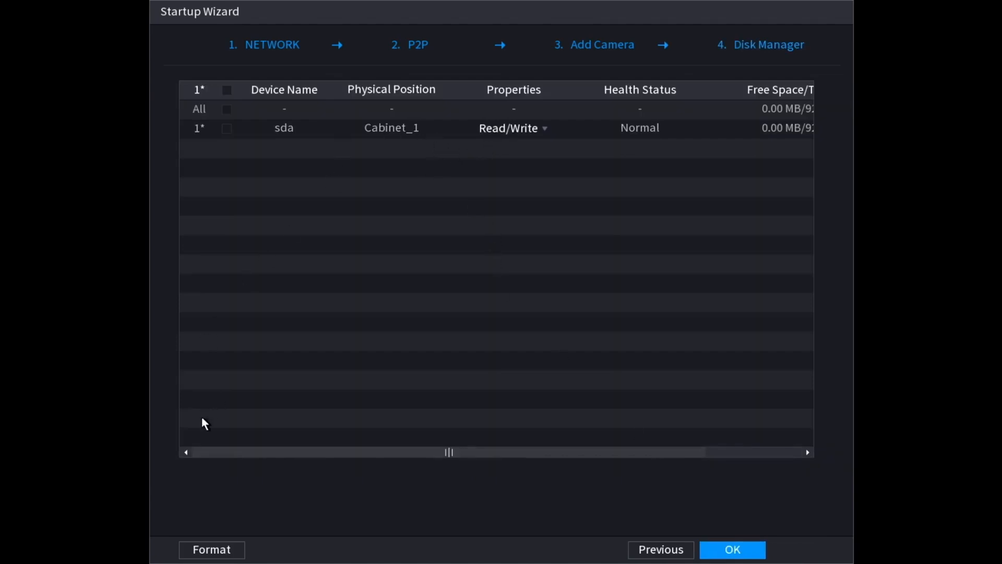
left_click(226, 127)
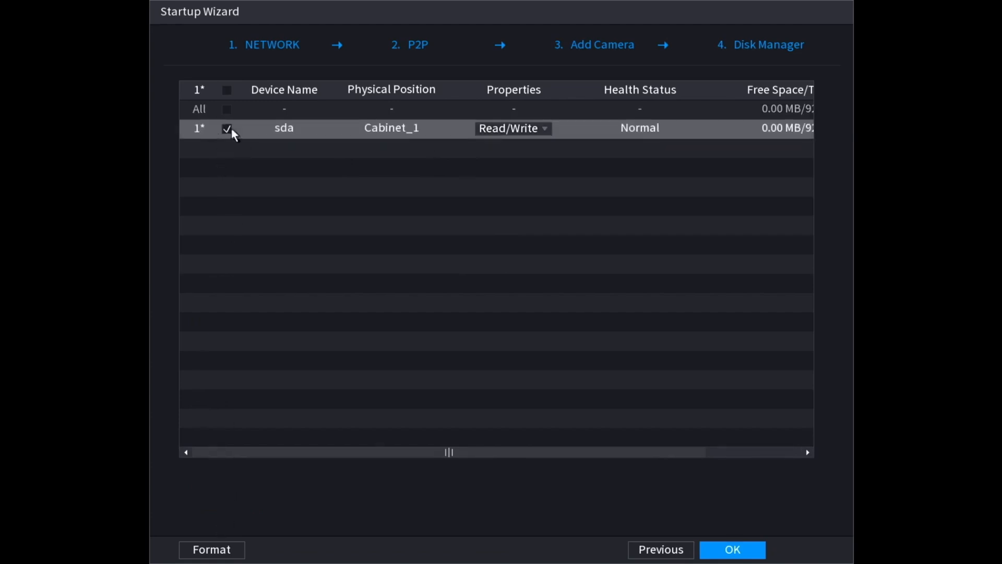
mouse_move(536, 128)
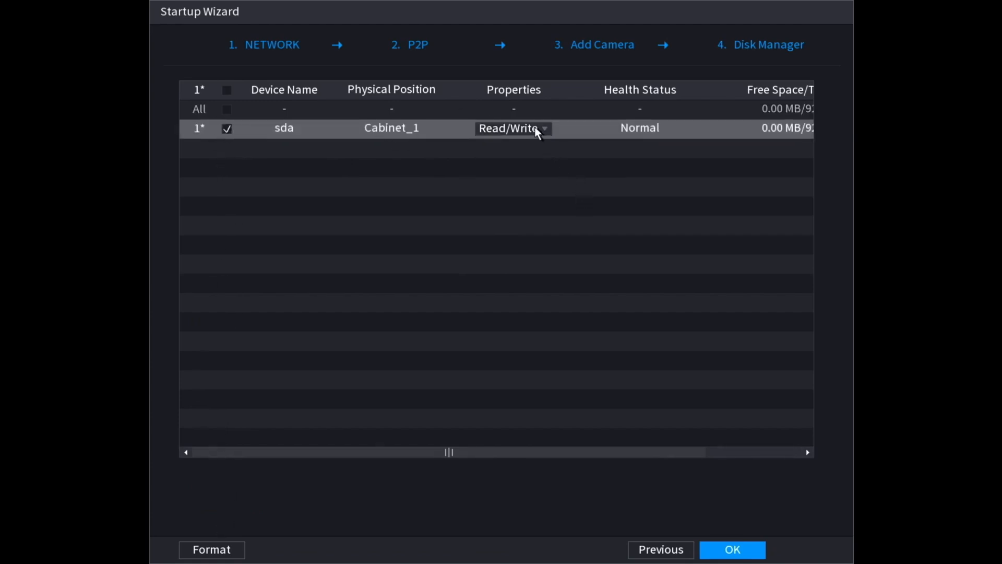
left_click(512, 127)
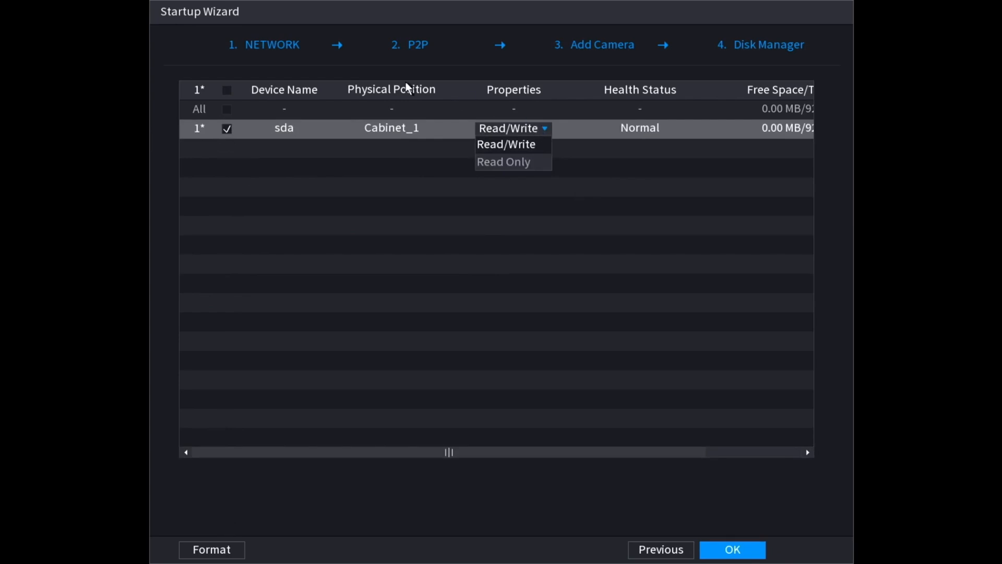
left_click(505, 144)
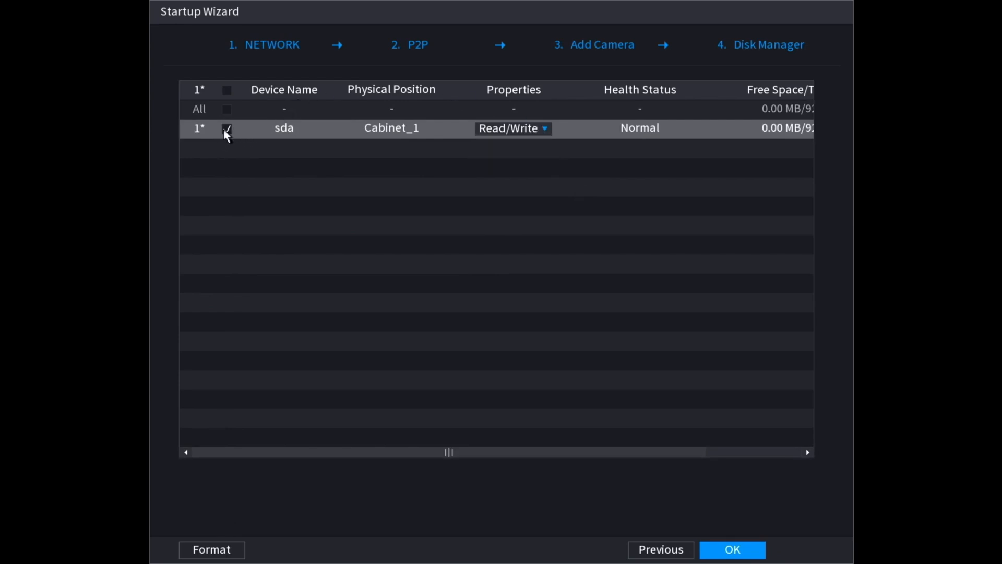
left_click(225, 128)
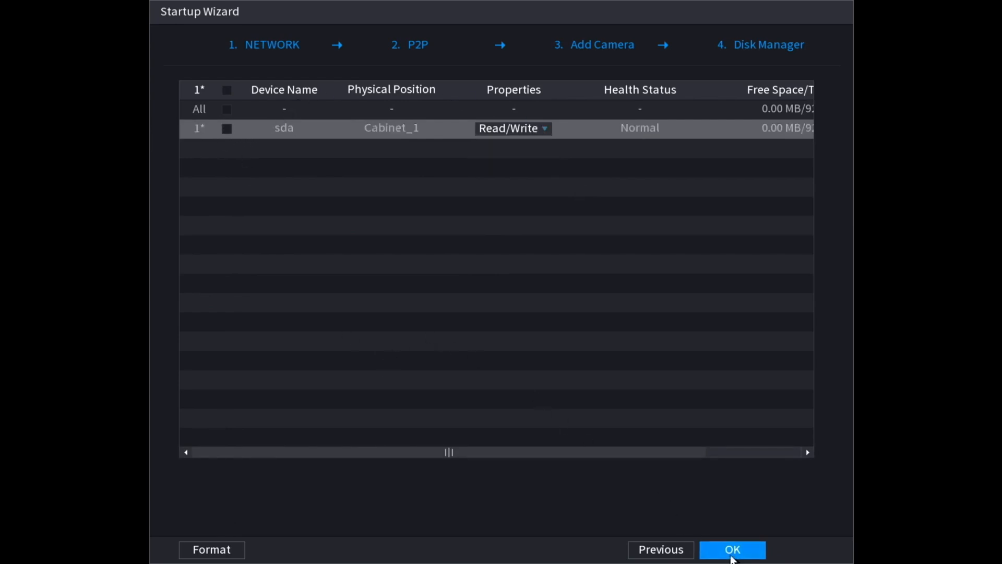
Finish the wizard with OK and dismiss the thank-you note to show 16-channel live view.
left_click(731, 549)
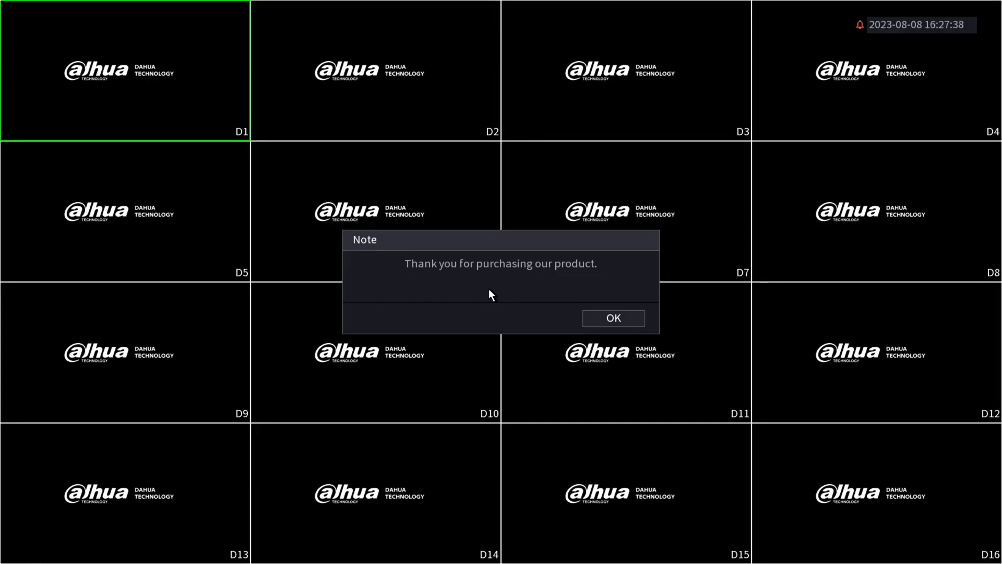
mouse_move(611, 318)
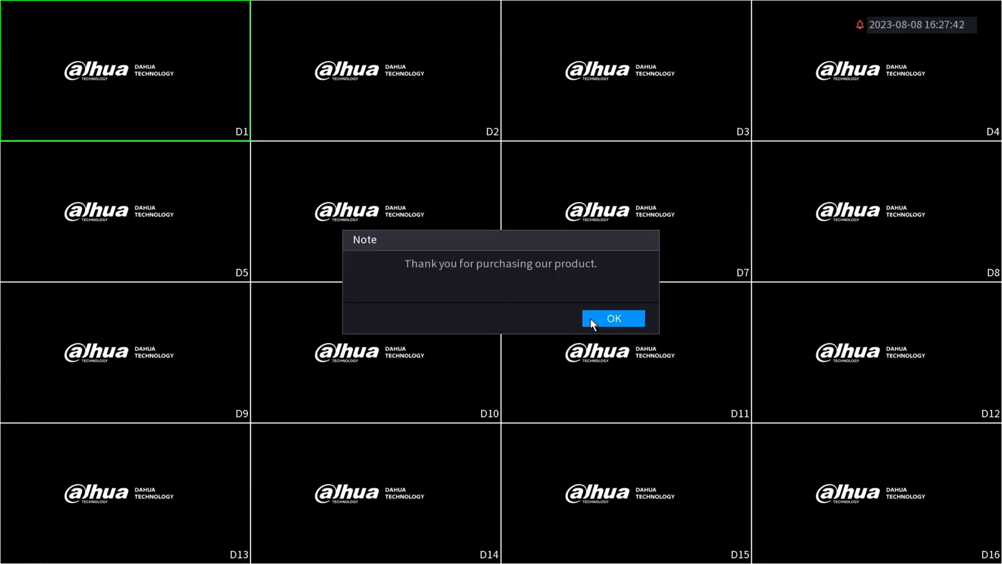
left_click(612, 318)
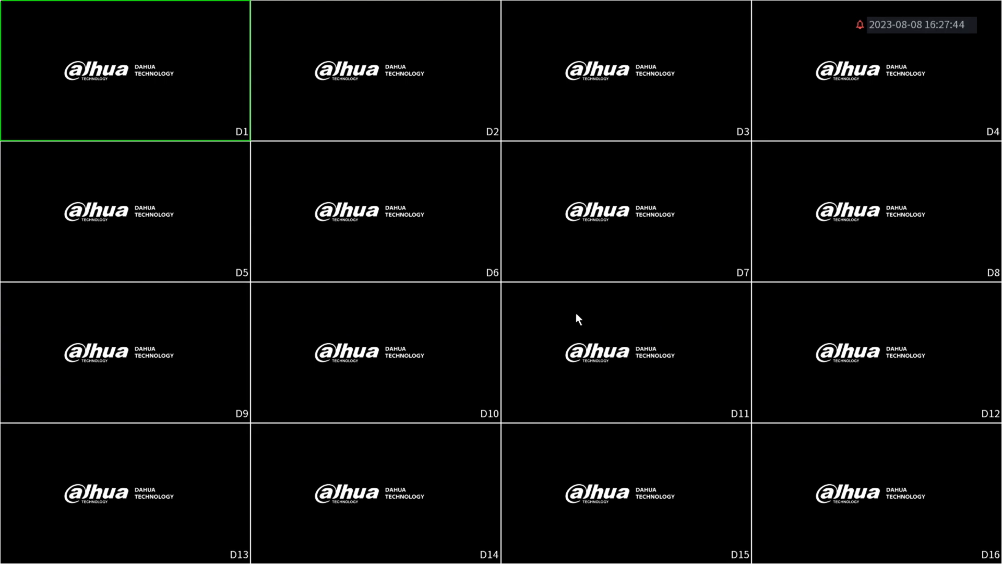